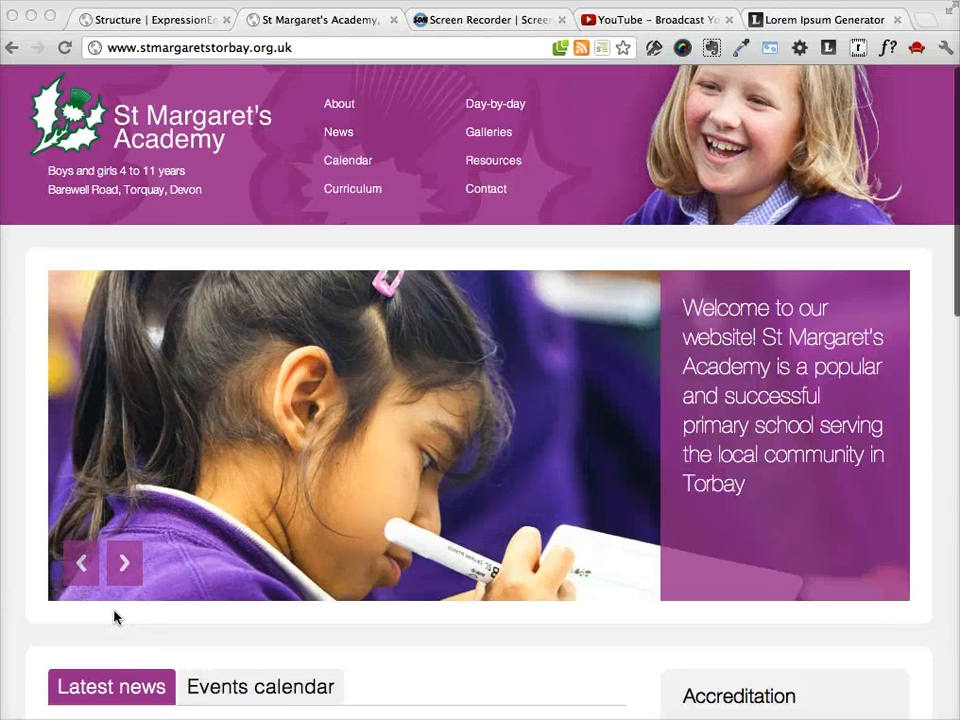
mouse_move(312, 404)
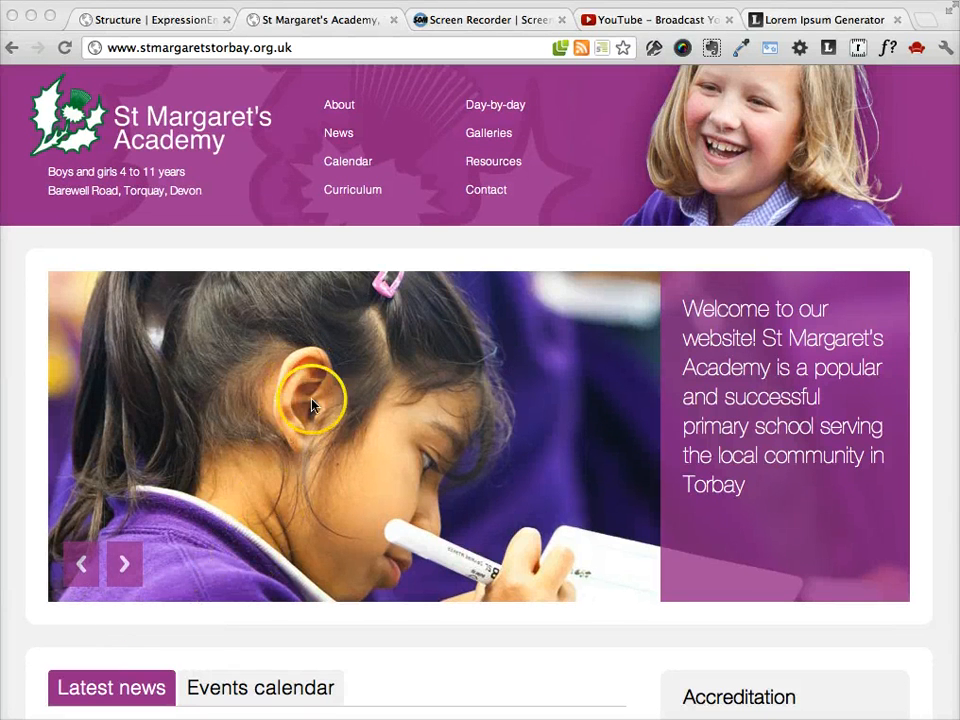
Advance the home page slider through its images on the live St Margaret's Academy site
scroll("down", 3)
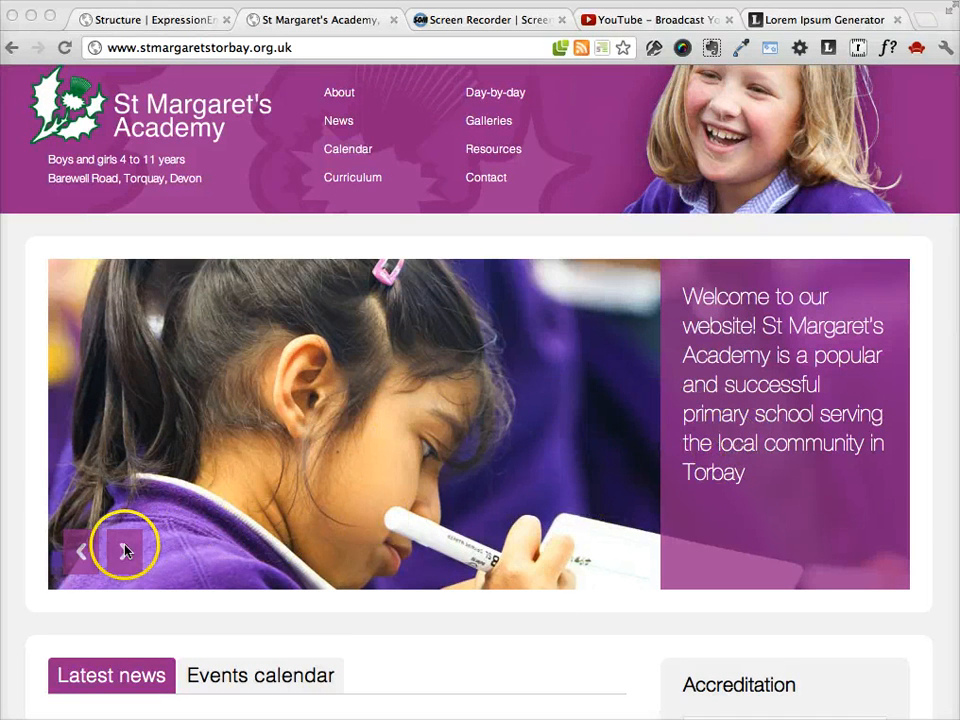
left_click(124, 552)
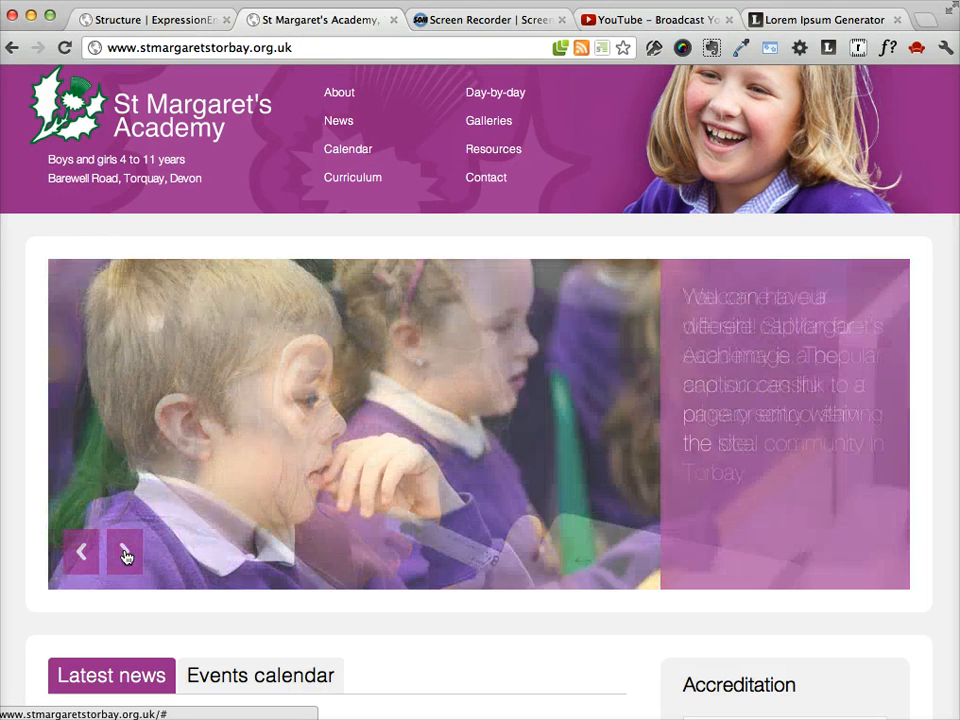
left_click(124, 552)
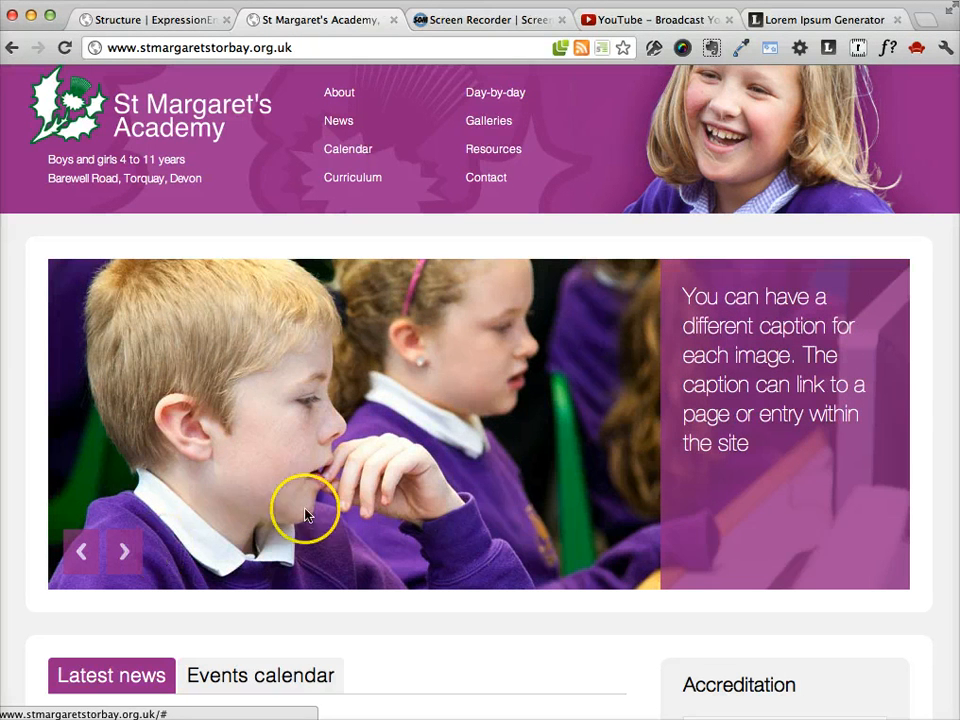
mouse_move(436, 470)
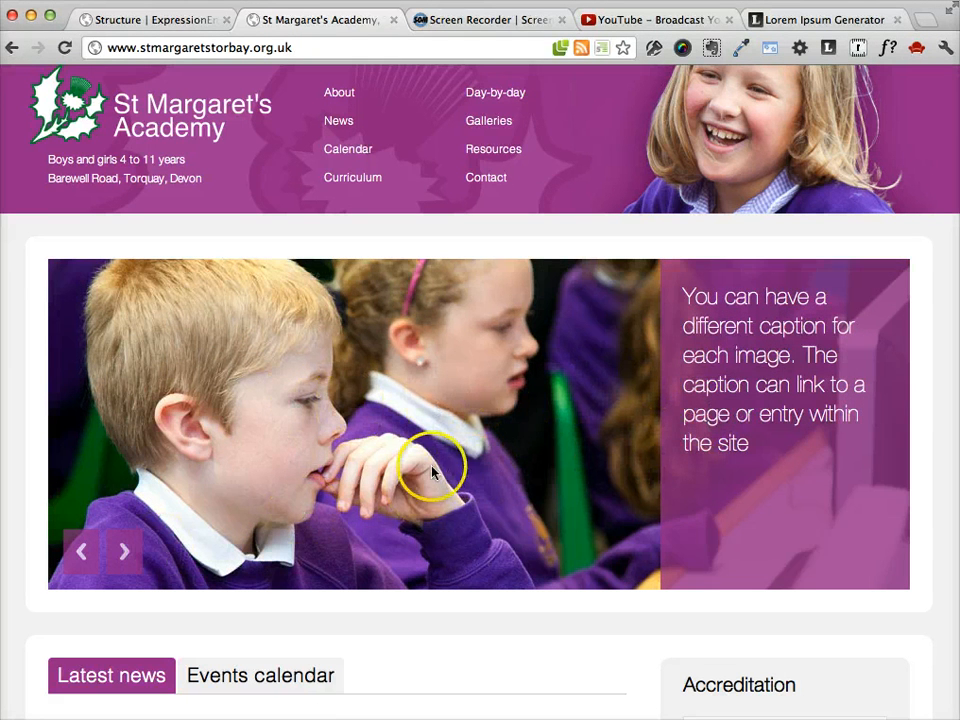
mouse_move(290, 570)
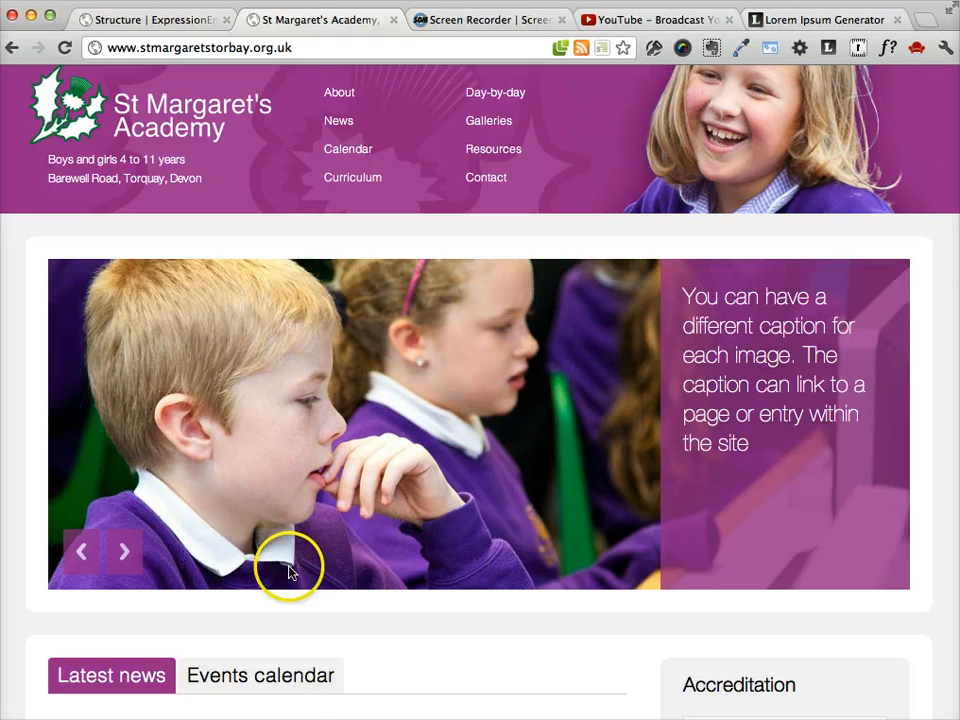
mouse_move(350, 424)
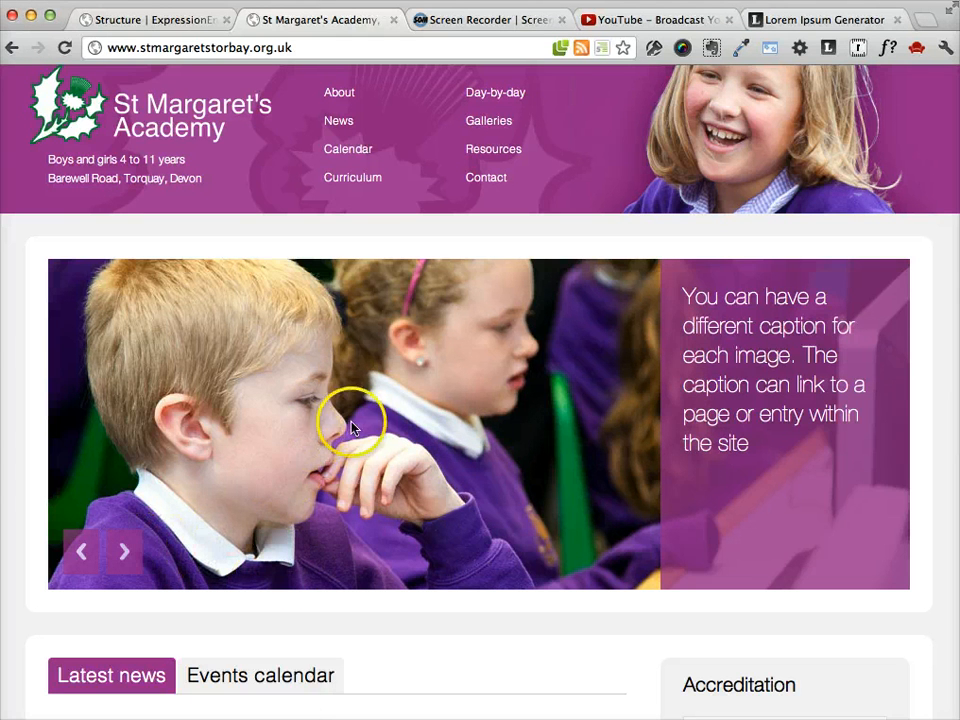
mouse_move(760, 356)
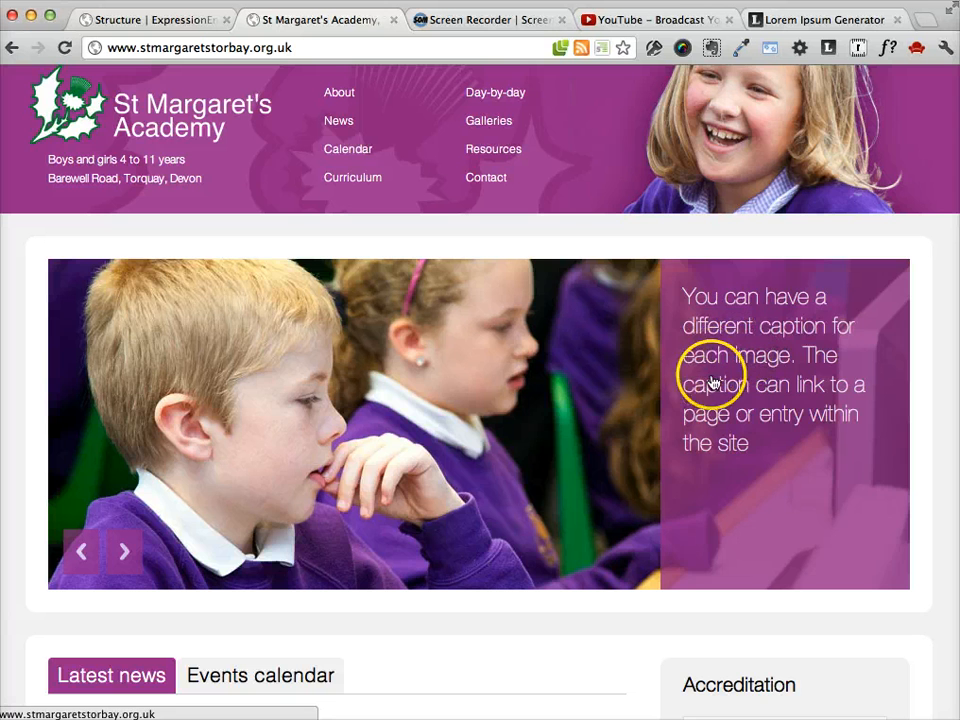
left_click(124, 552)
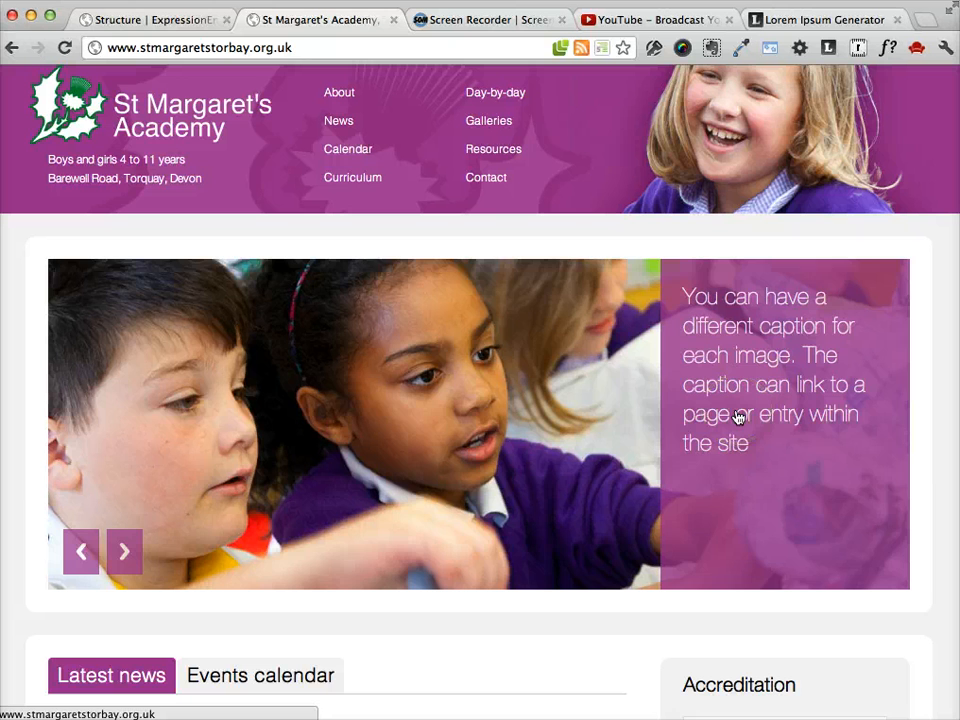
left_click(124, 552)
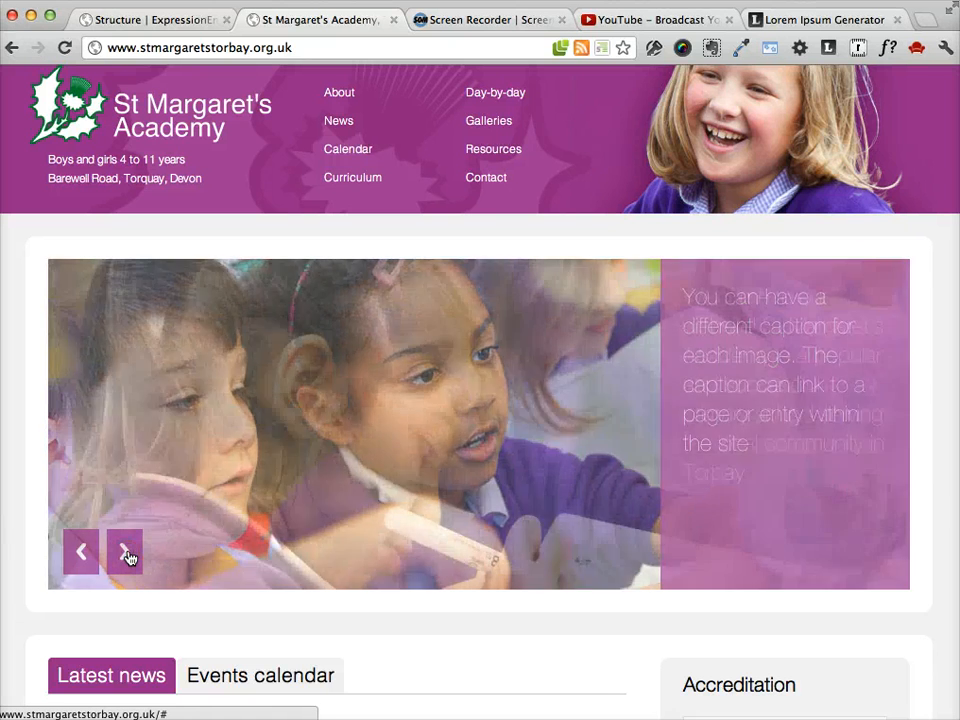
left_click(124, 552)
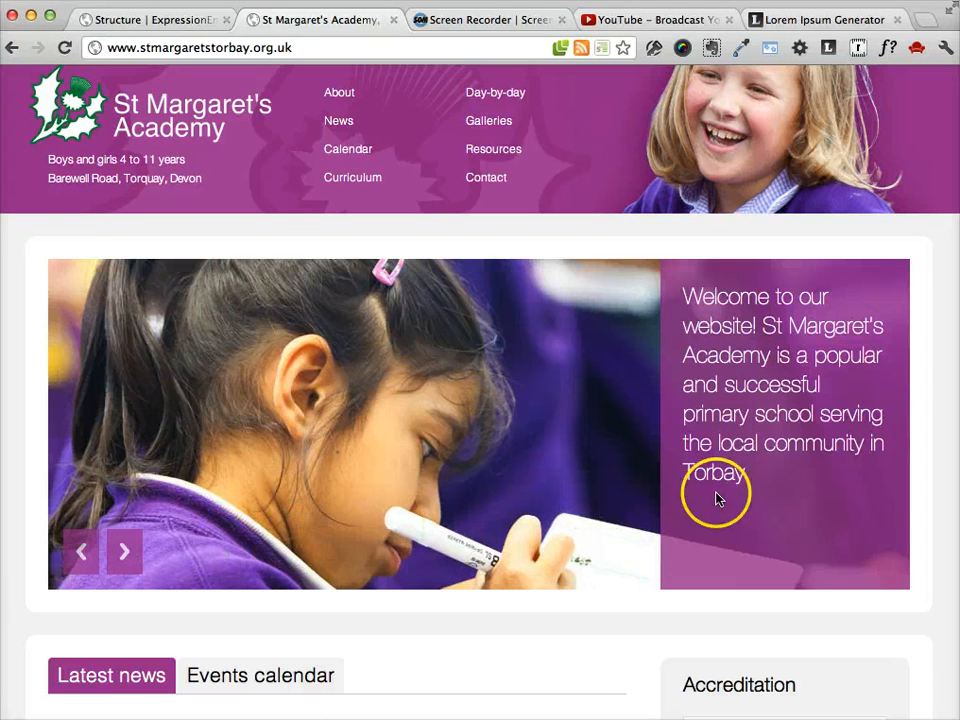
mouse_move(228, 556)
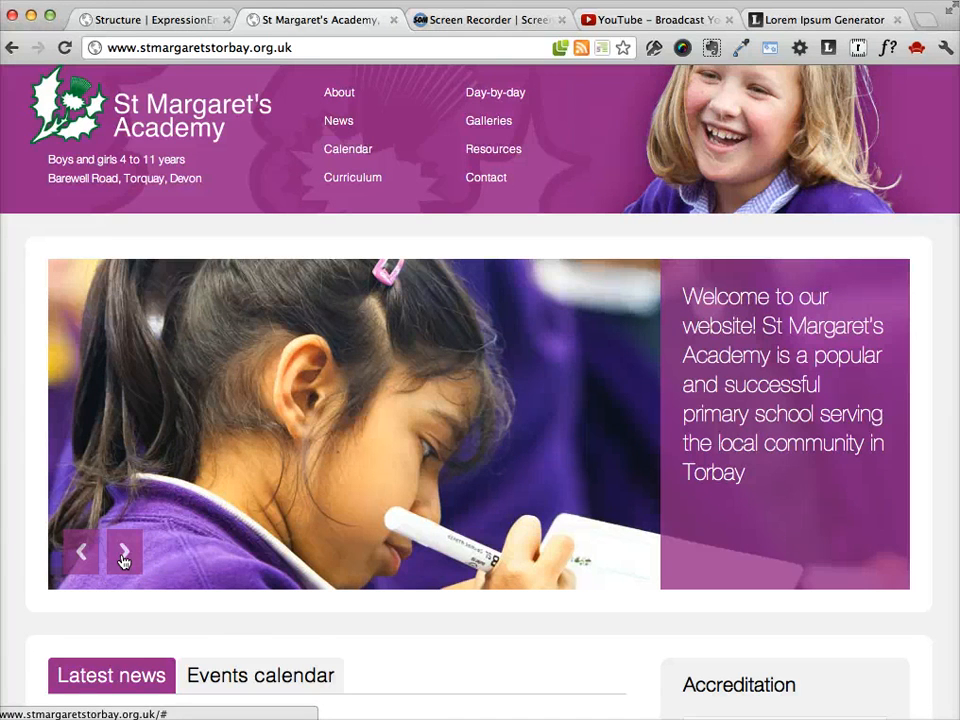
Review the events calendar, latest news and accreditation logos, then return to the ExpressionEngine Structure page
scroll("down", 3)
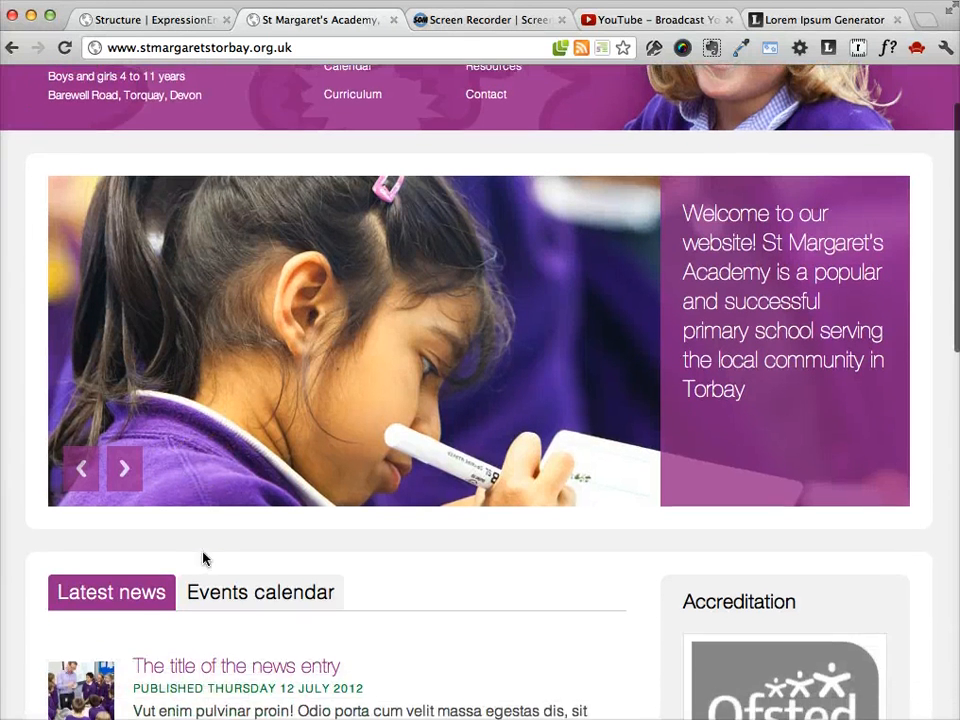
scroll("down", 3)
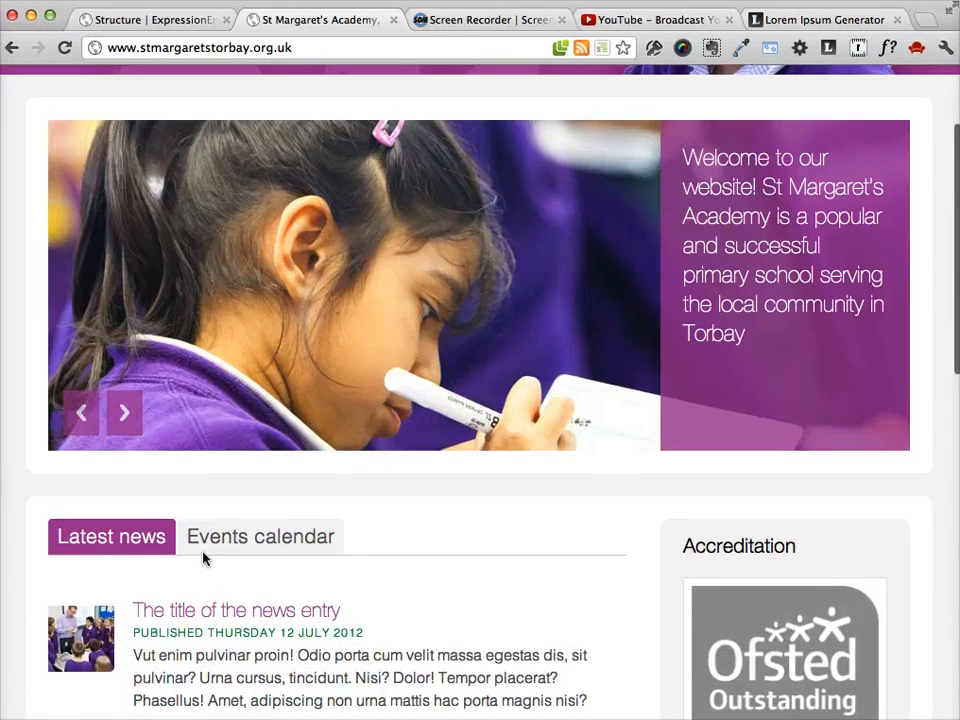
scroll("down", 3)
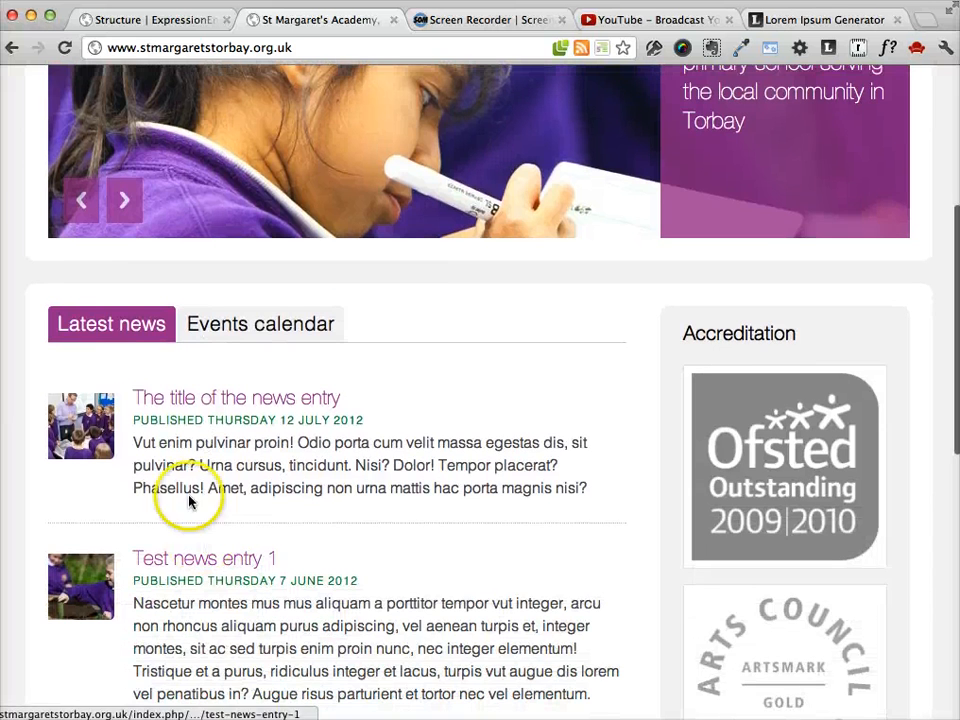
mouse_move(280, 336)
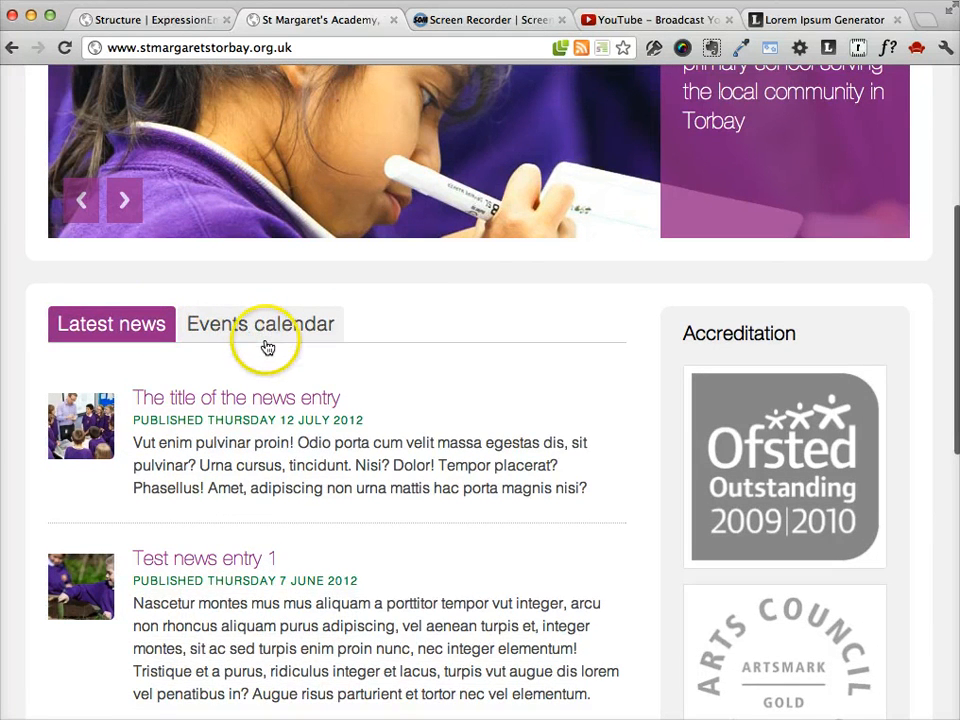
scroll("down", 3)
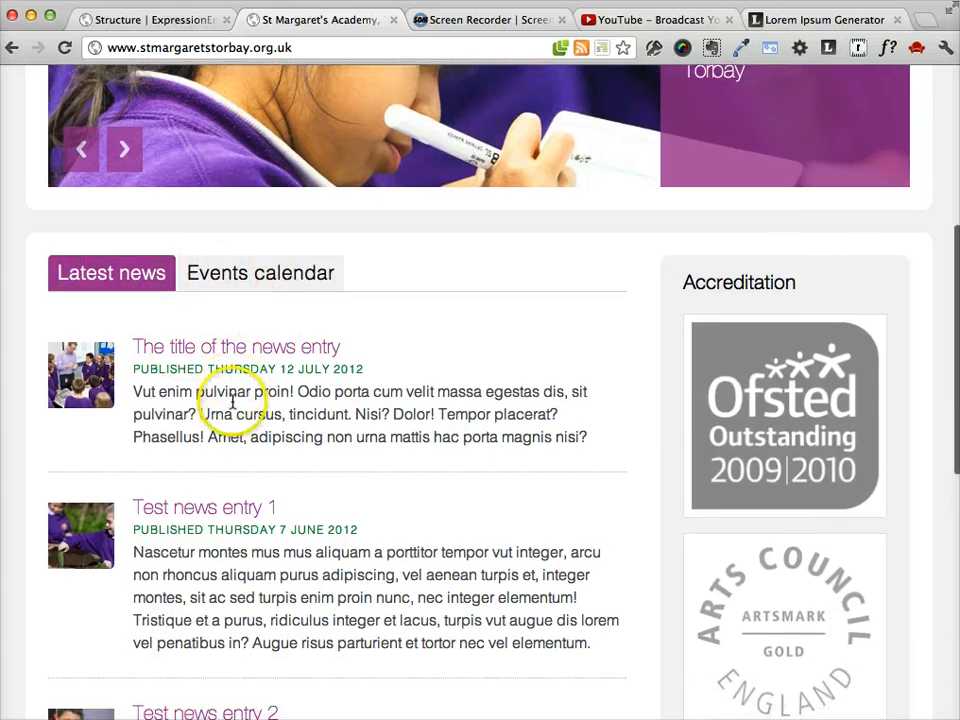
scroll("down", 3)
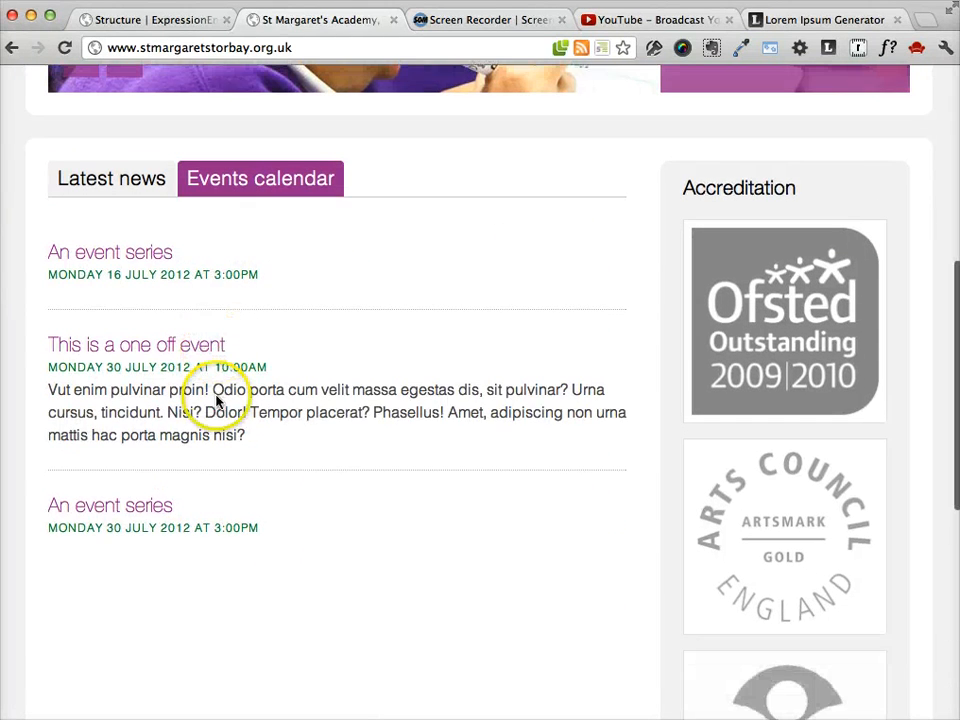
mouse_move(126, 178)
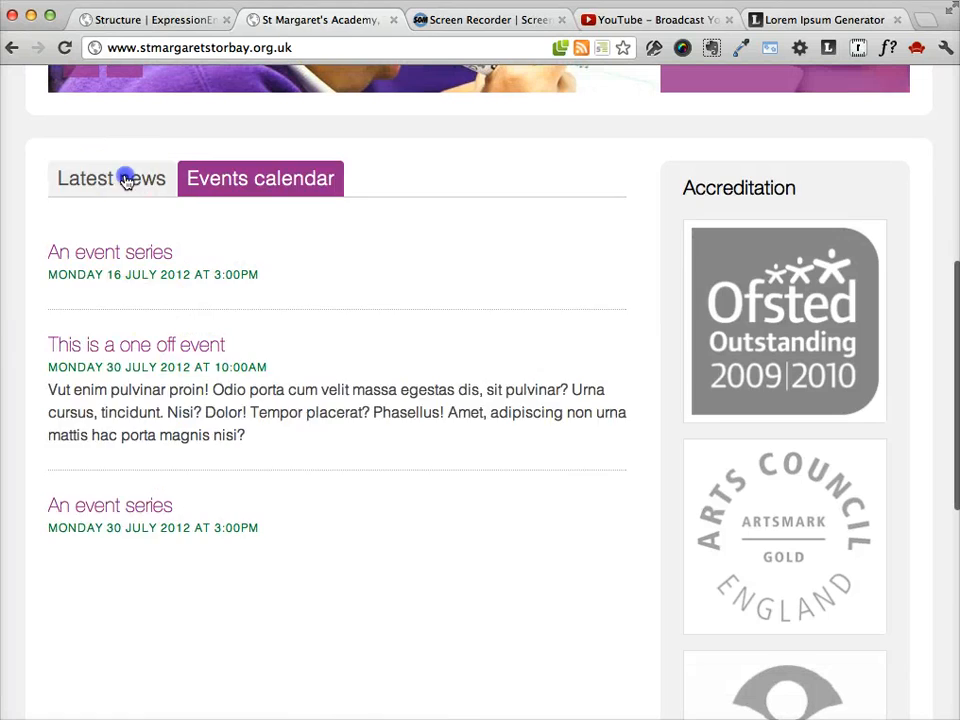
left_click(110, 178)
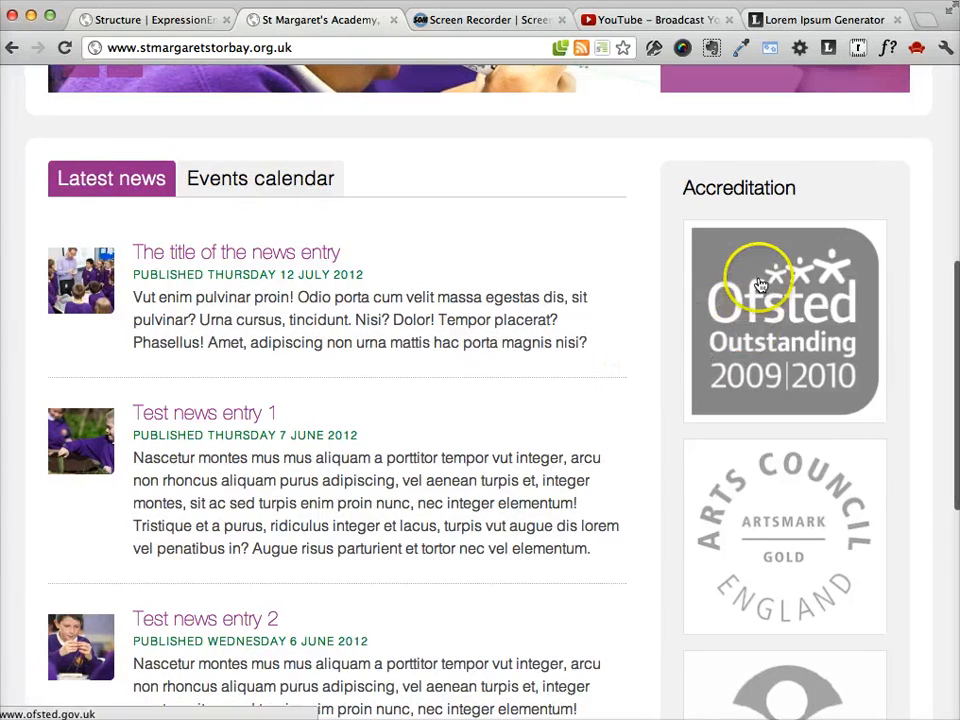
scroll("down", 3)
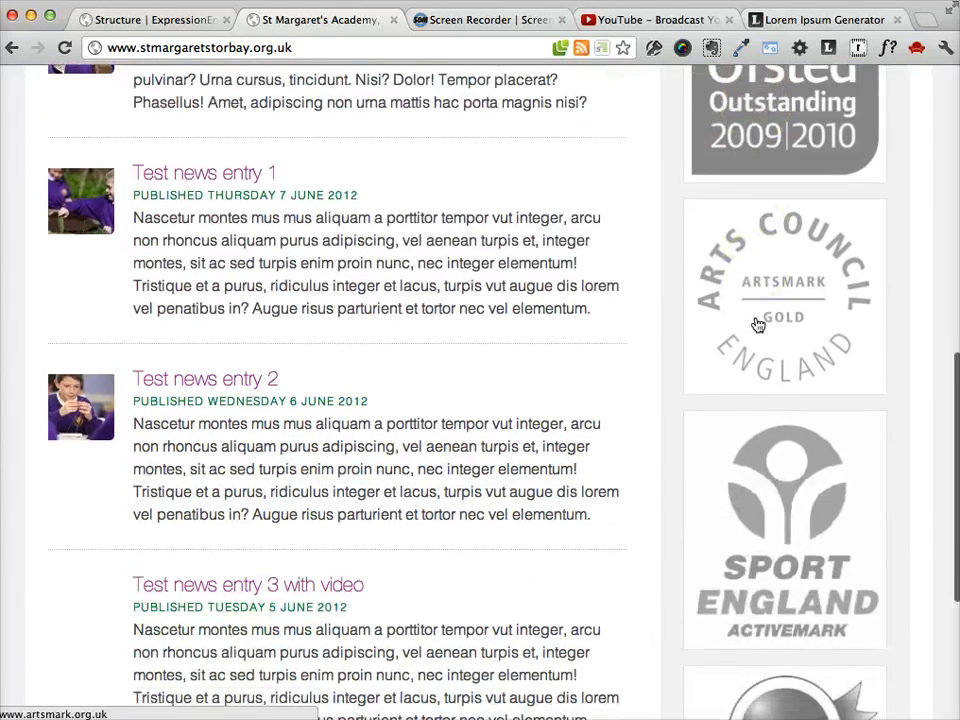
scroll("up", 3)
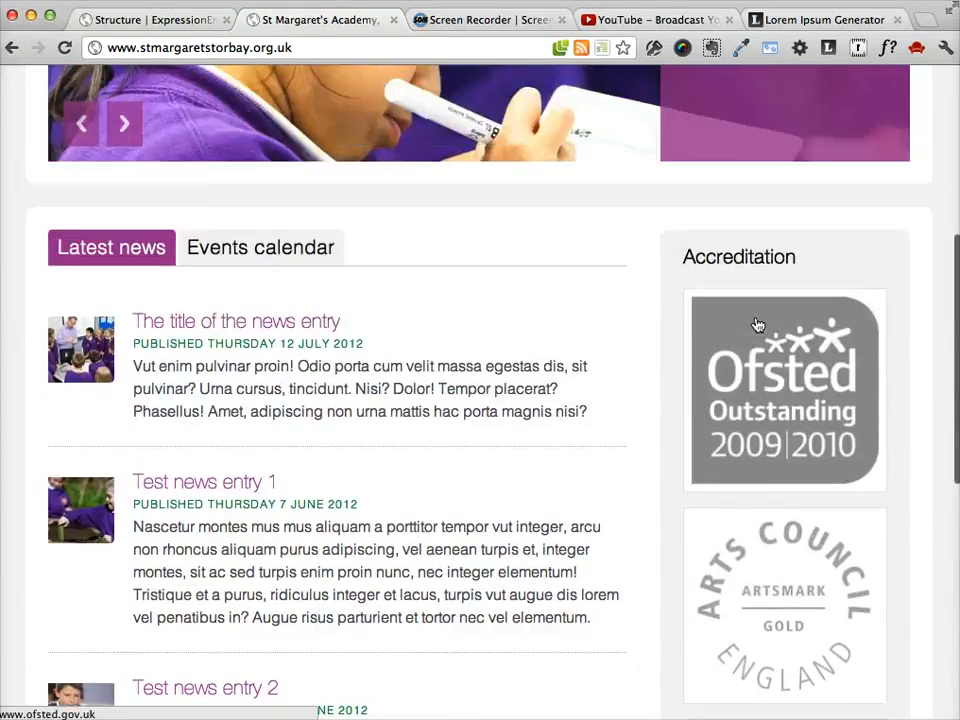
left_click(150, 20)
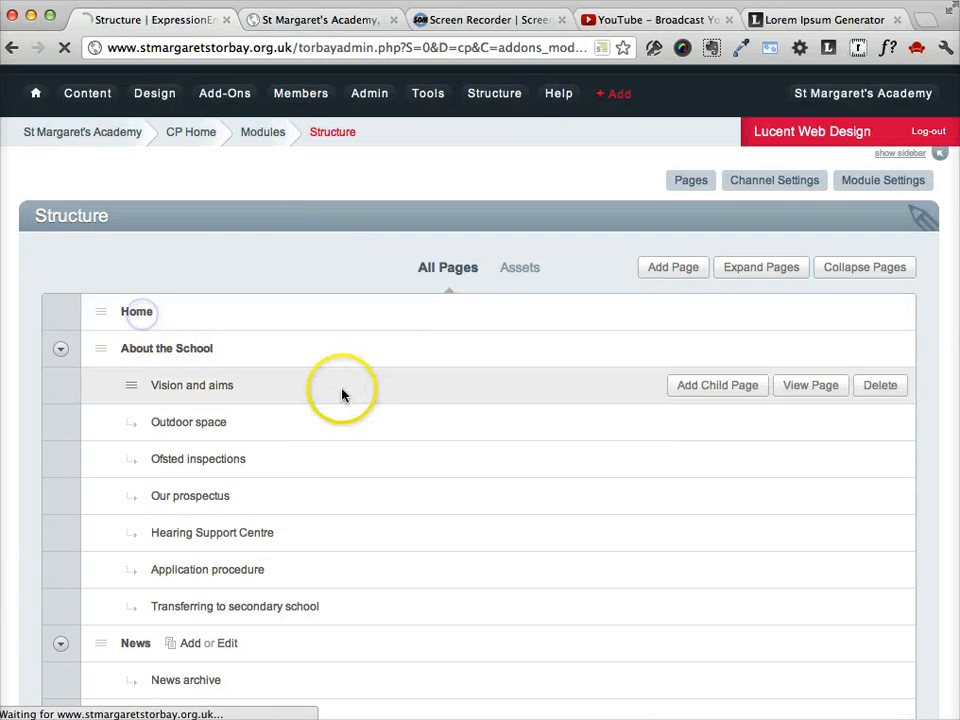
Open the Home page entry from Structure and view its title, URL title and slider caption fields
left_click(136, 312)
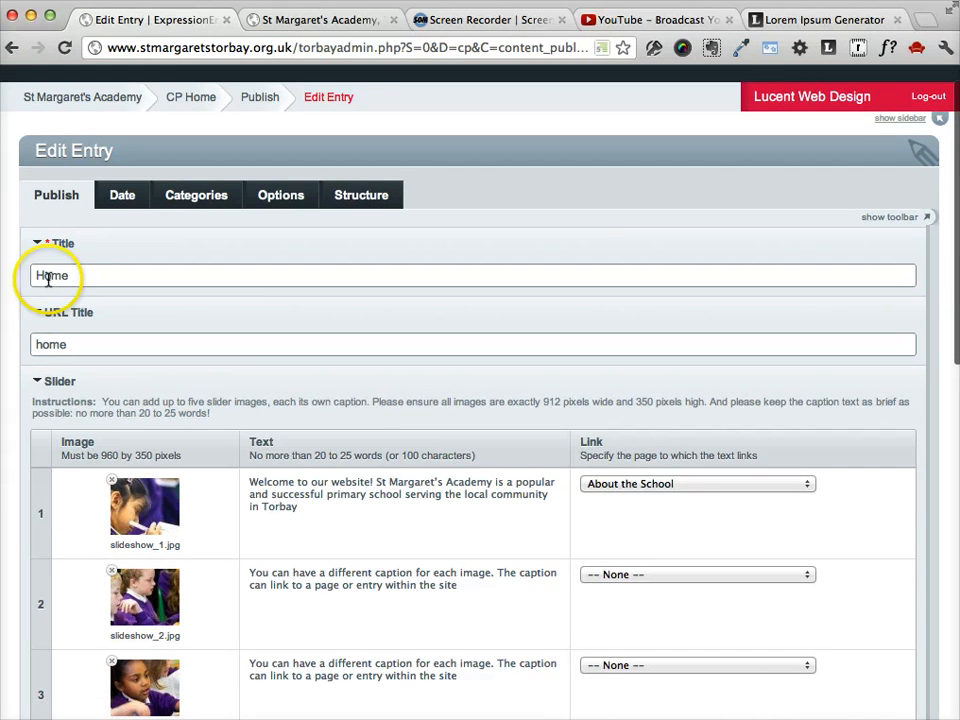
scroll("down", 3)
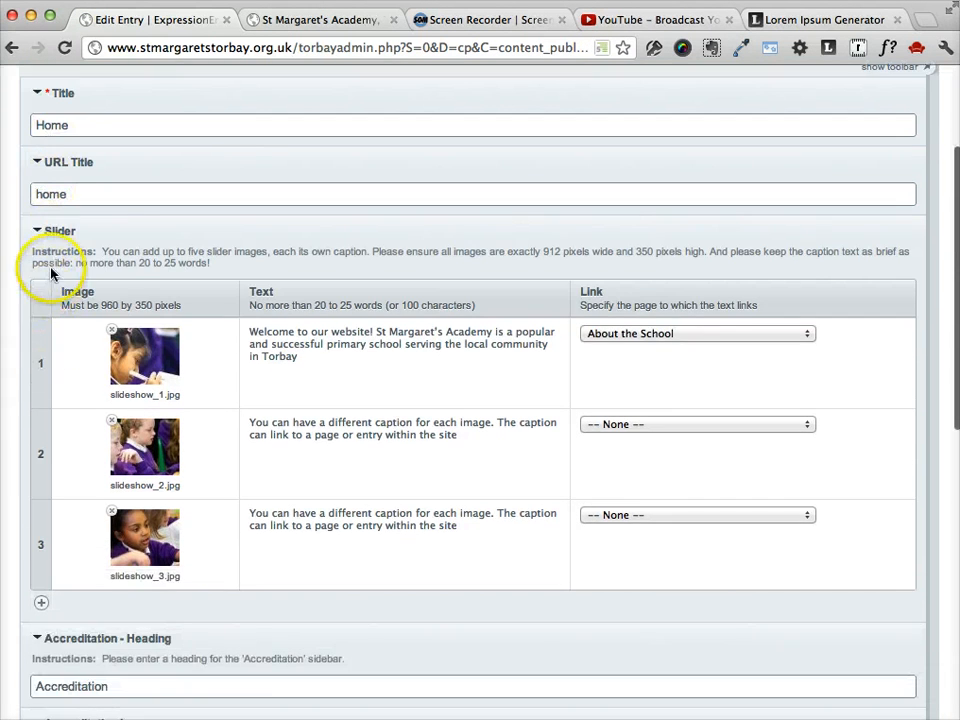
mouse_move(224, 310)
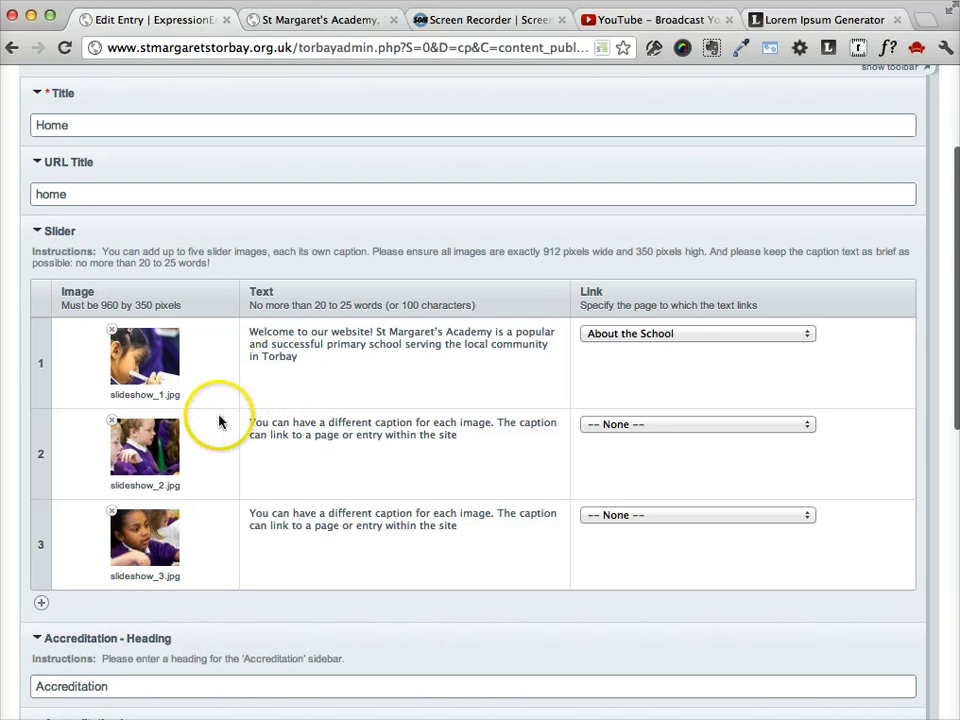
mouse_move(244, 284)
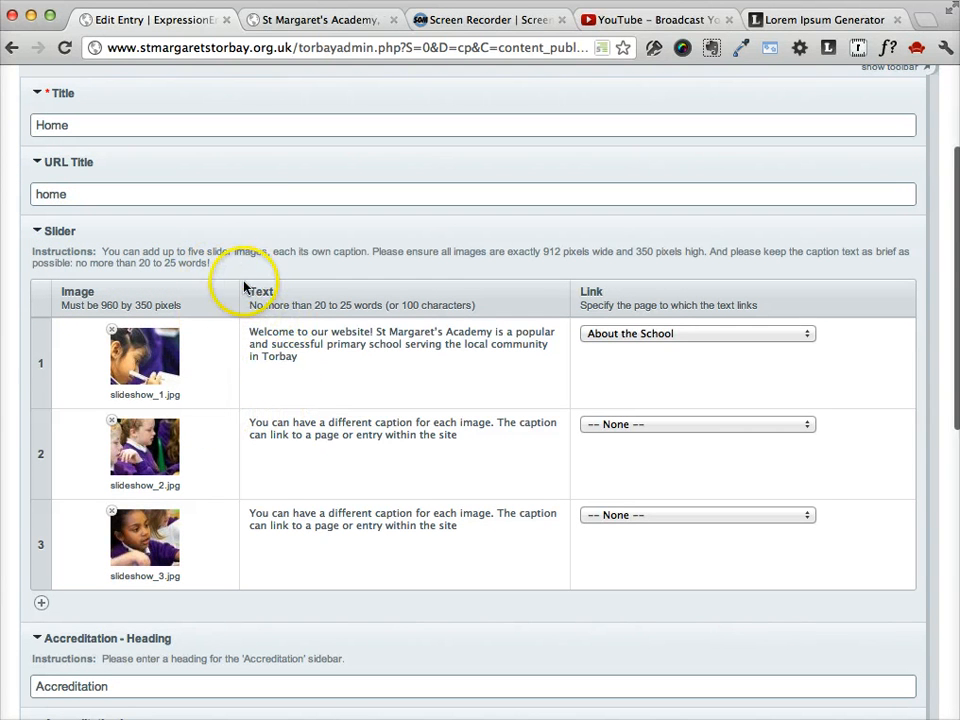
mouse_move(100, 360)
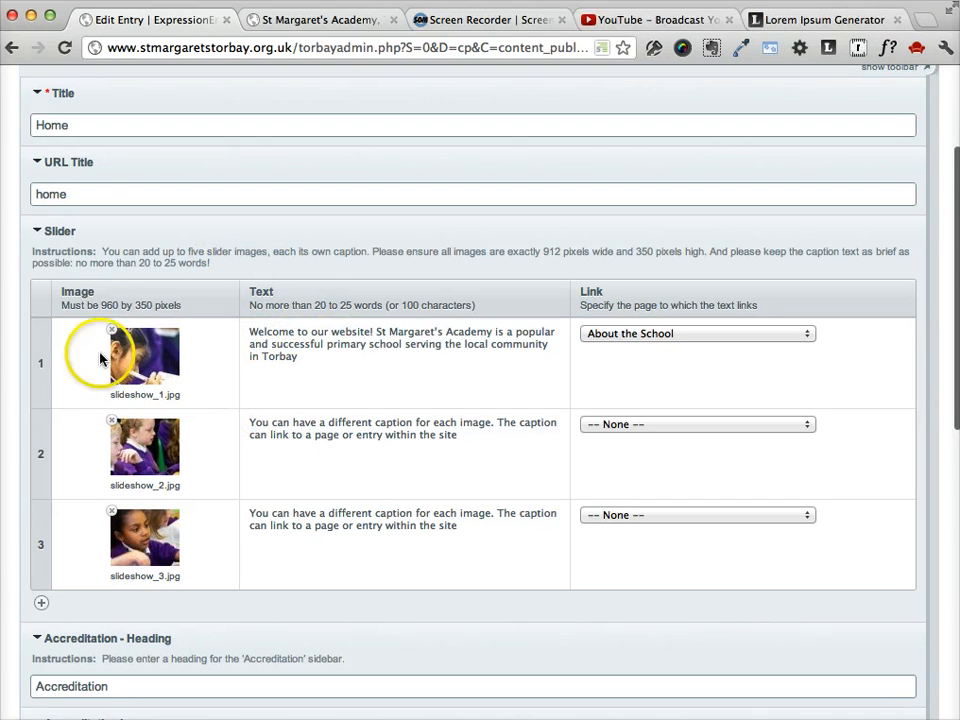
mouse_move(122, 304)
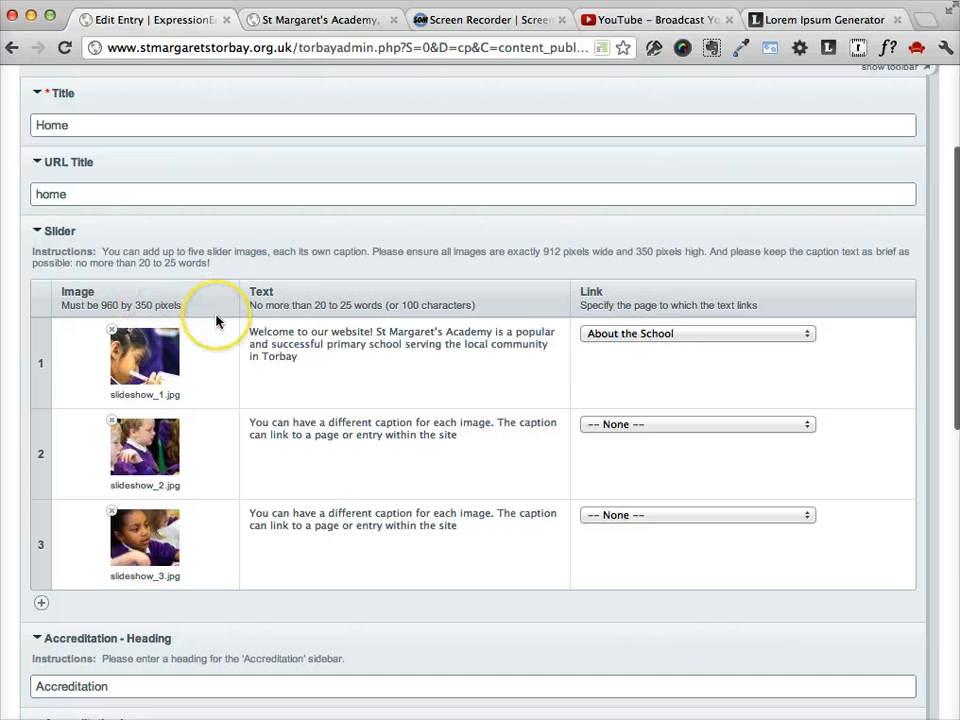
mouse_move(338, 344)
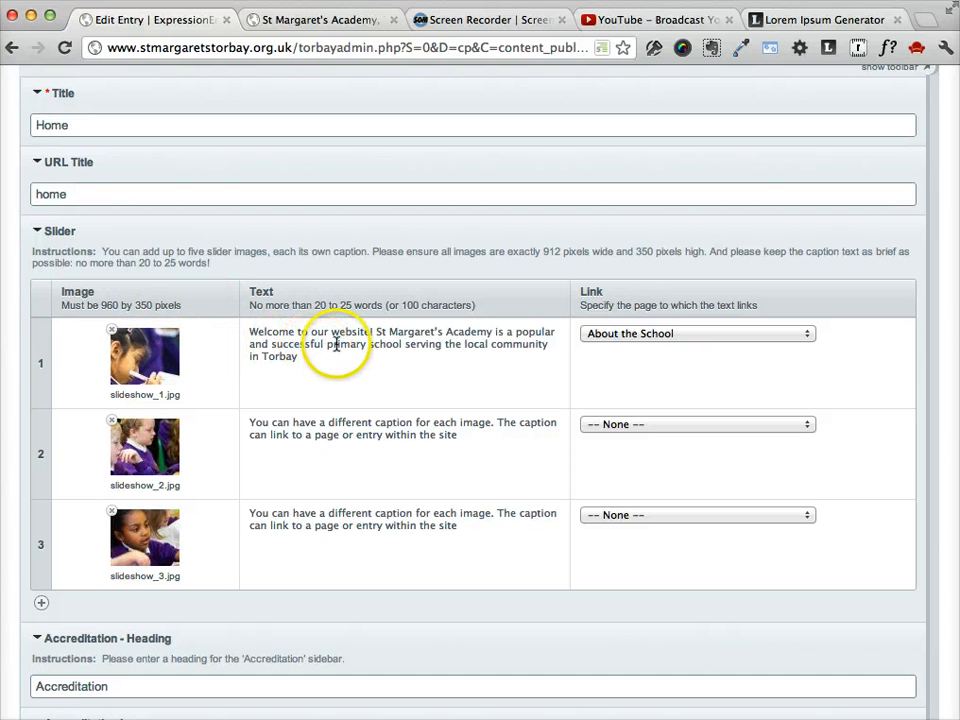
mouse_move(308, 324)
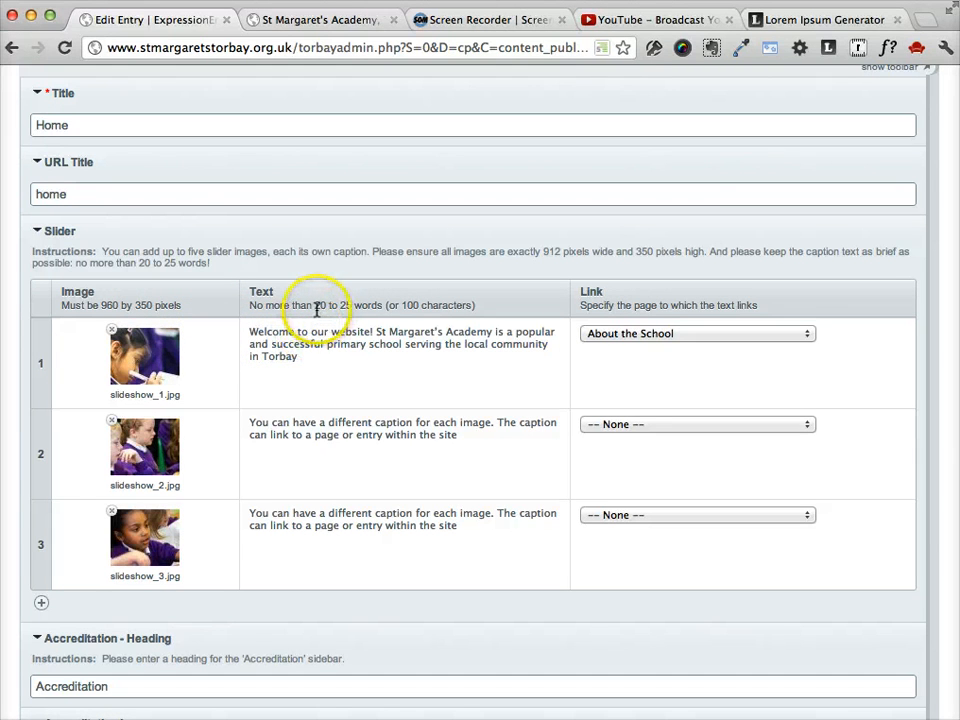
mouse_move(404, 310)
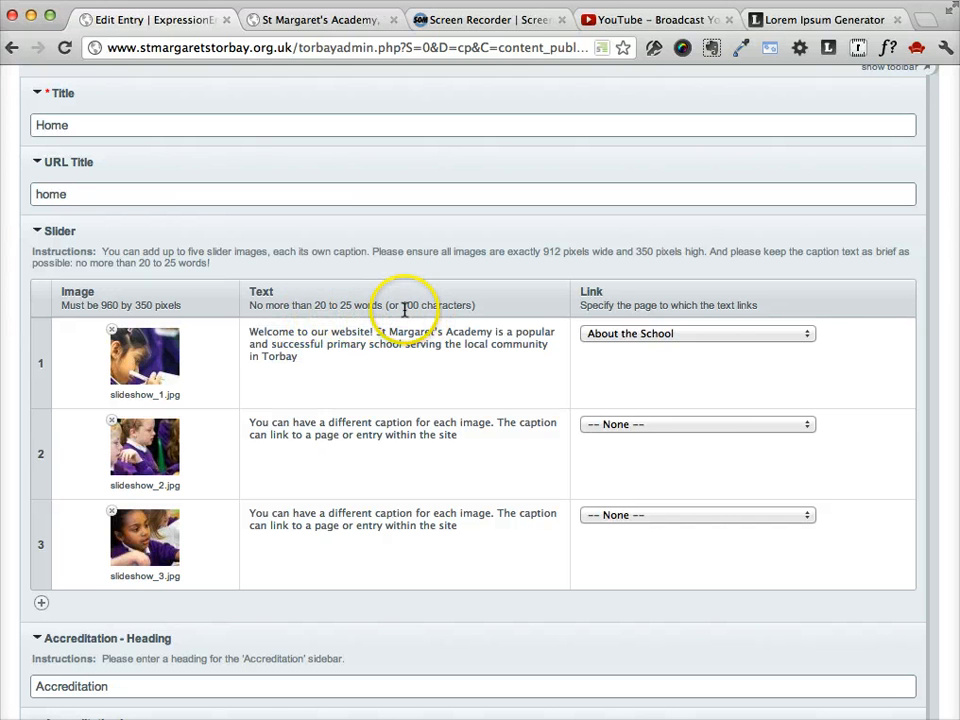
mouse_move(308, 84)
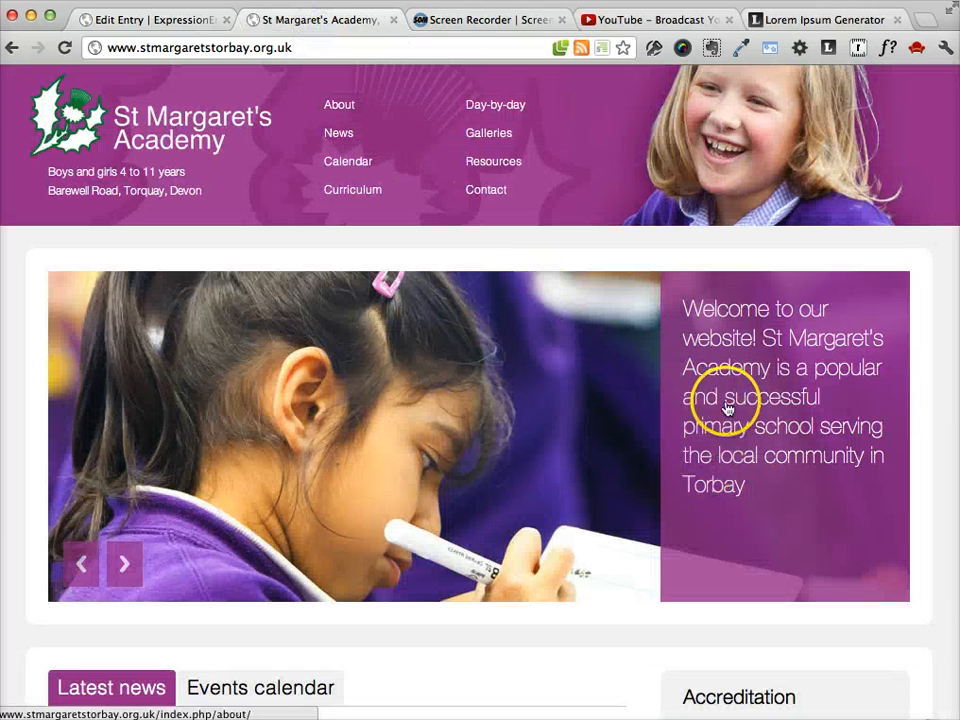
mouse_move(800, 498)
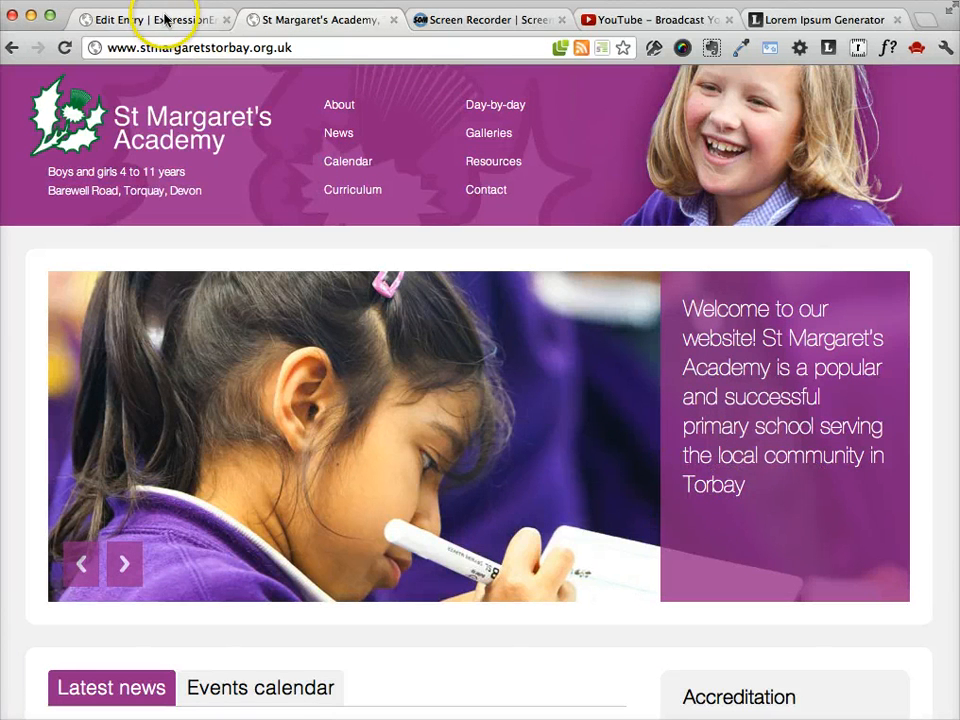
Bring the Accreditation heading and logos table into view in Edit Entry, then compare with the live home page
left_click(150, 20)
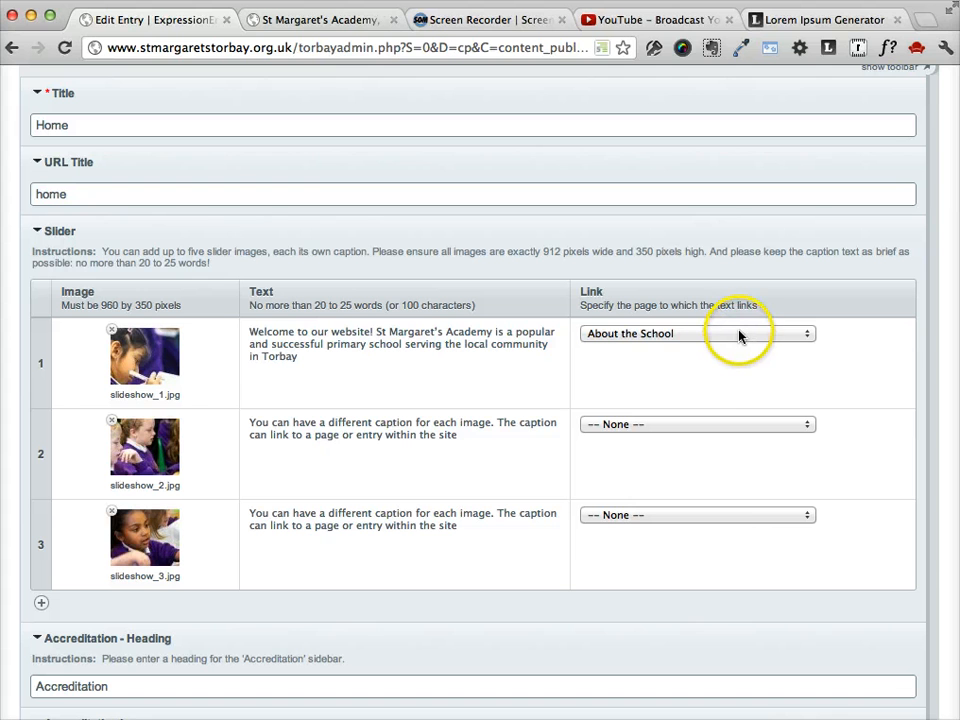
mouse_move(344, 164)
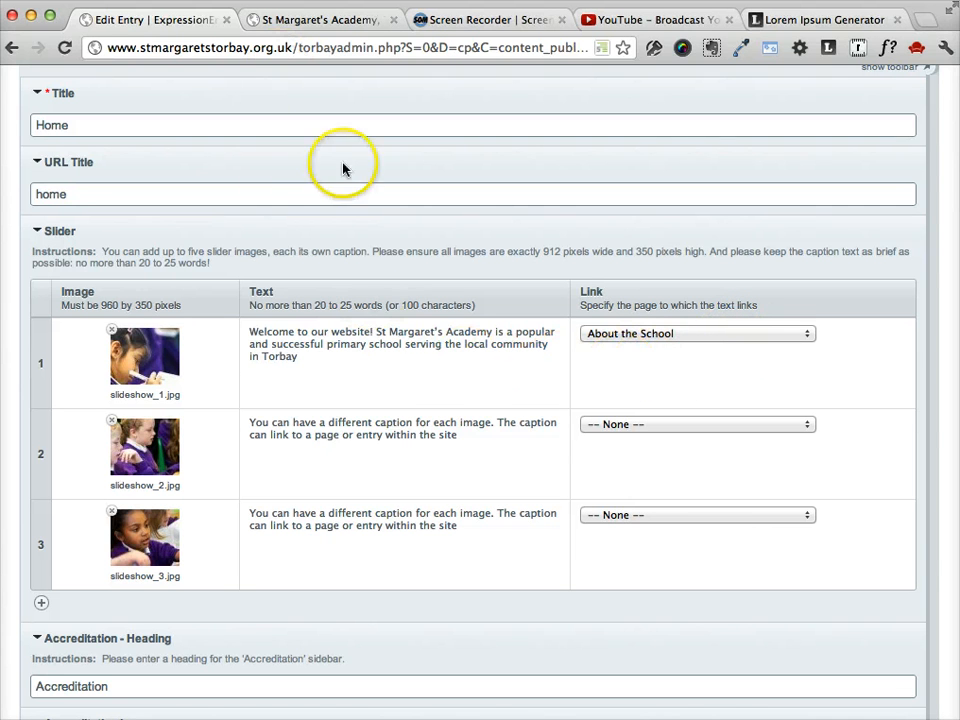
mouse_move(684, 364)
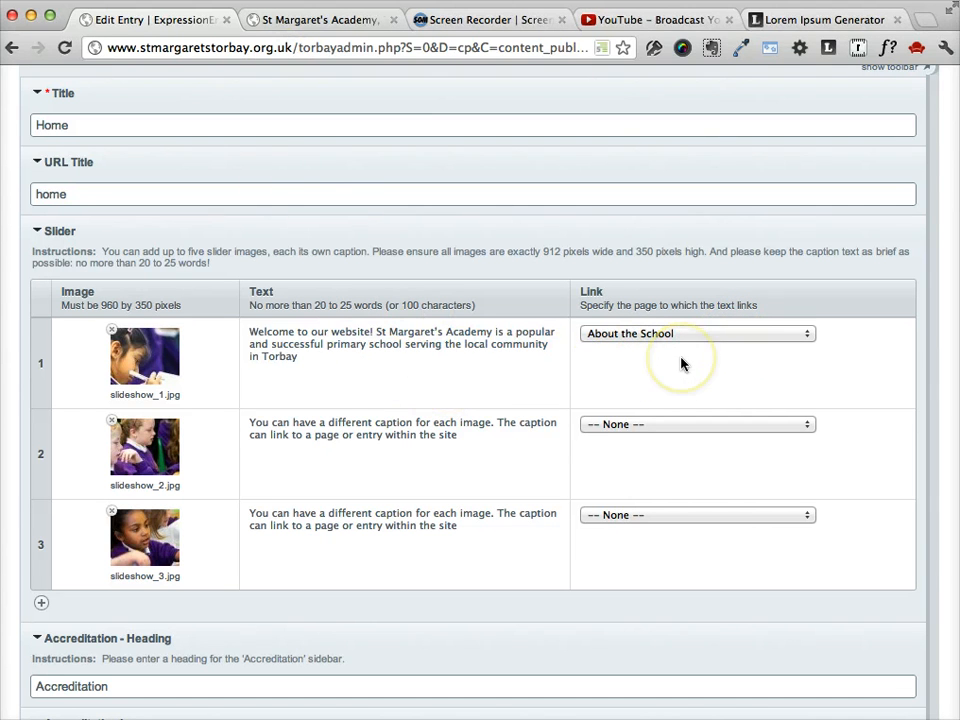
scroll("down", 3)
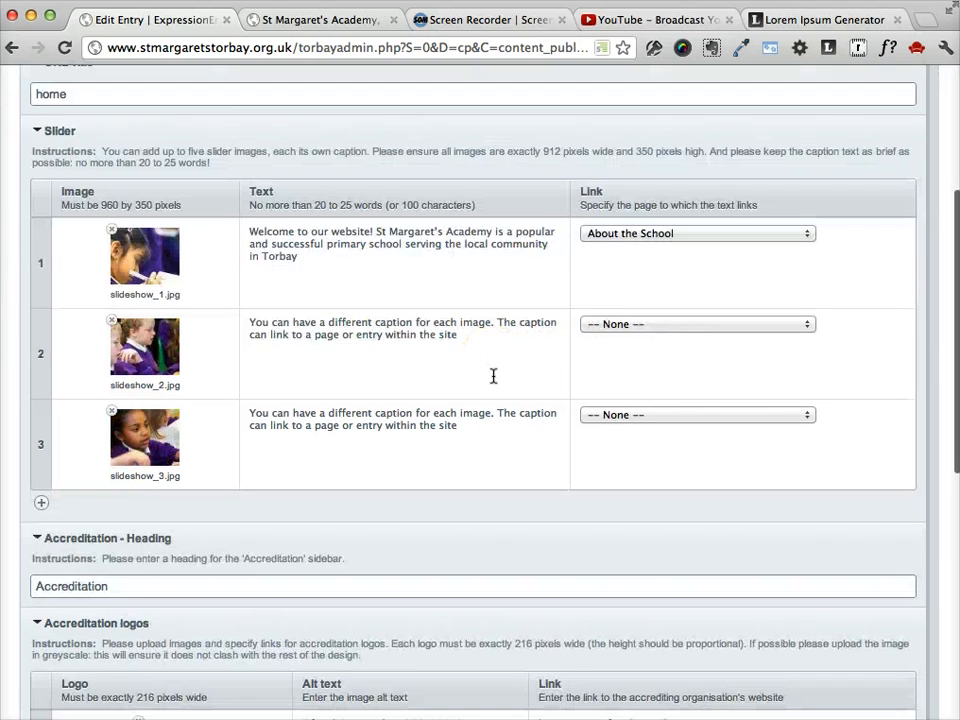
scroll("down", 3)
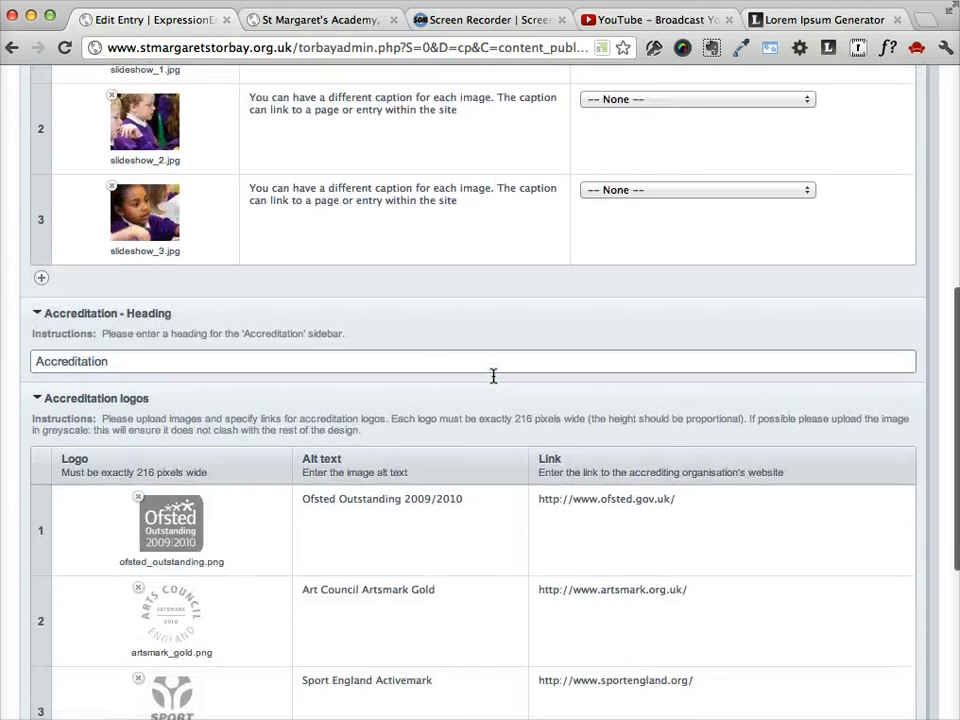
scroll("down", 3)
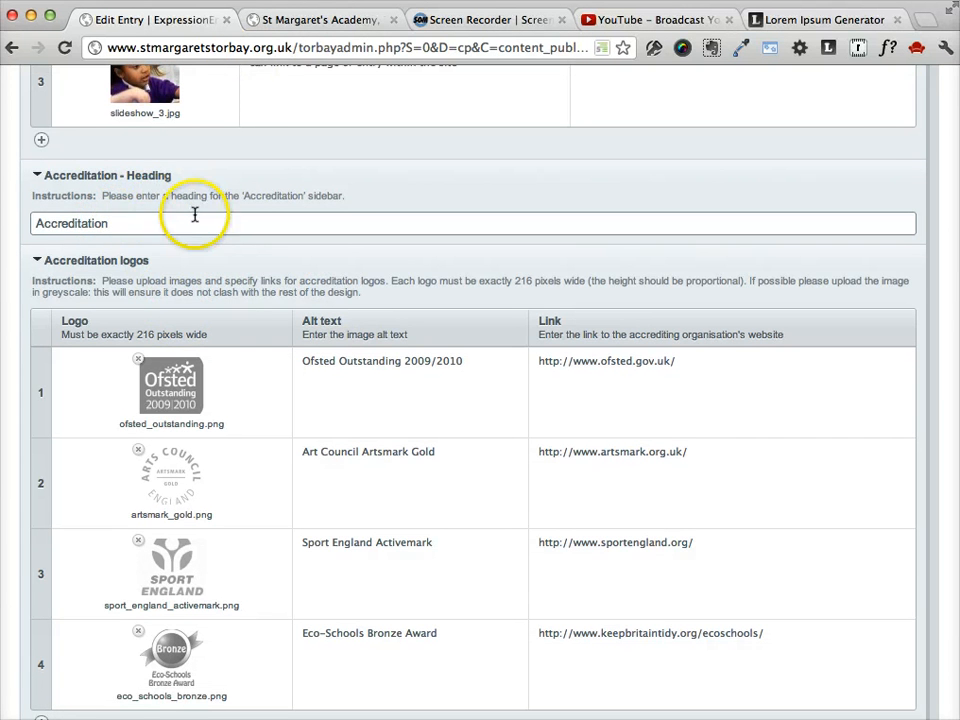
left_click(318, 20)
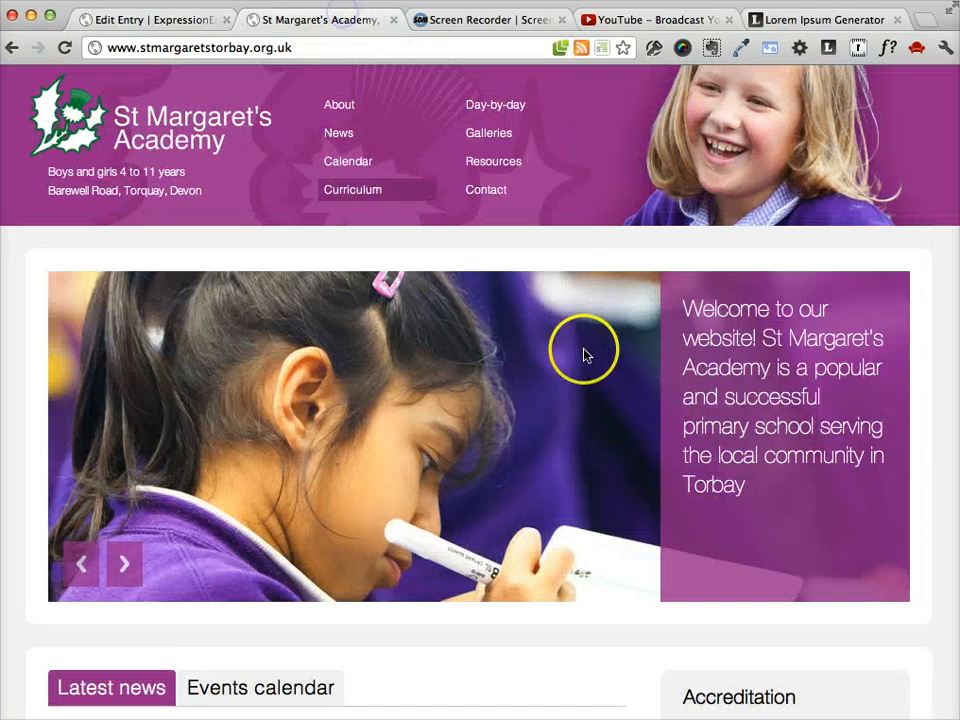
scroll("down", 3)
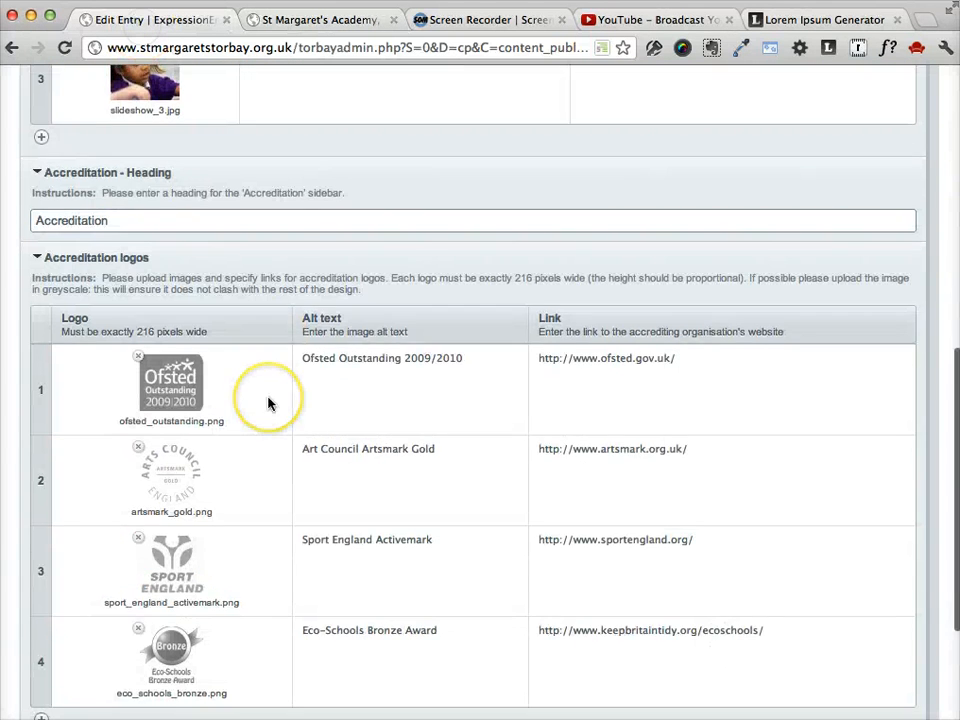
Scroll to the live home page's Accreditation sidebar showing the Ofsted Outstanding 2009/2010 logo
scroll("down", 3)
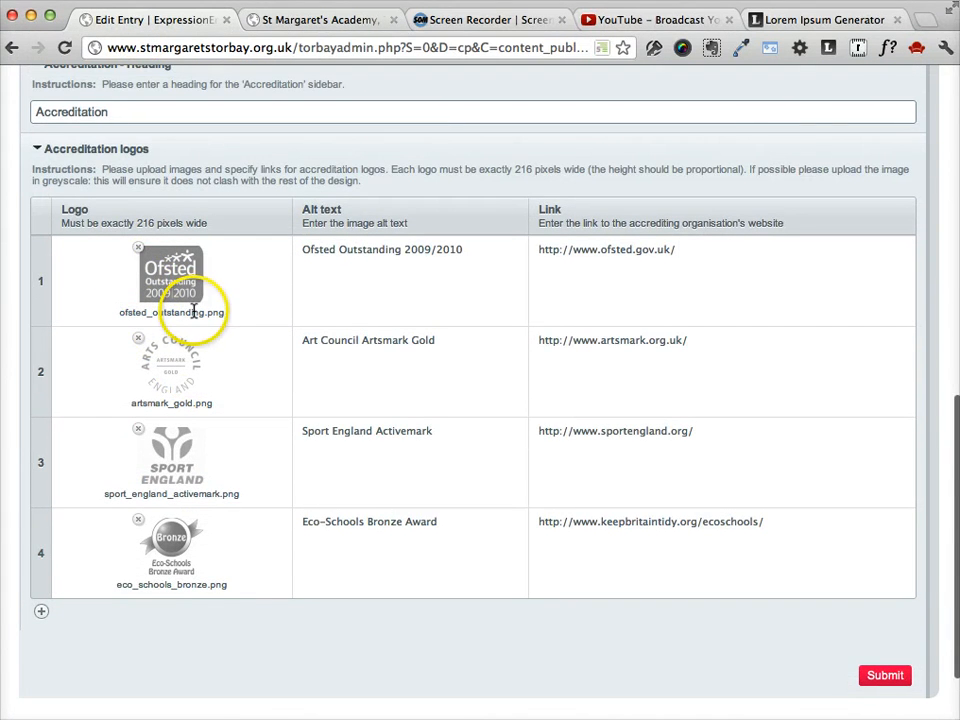
mouse_move(144, 240)
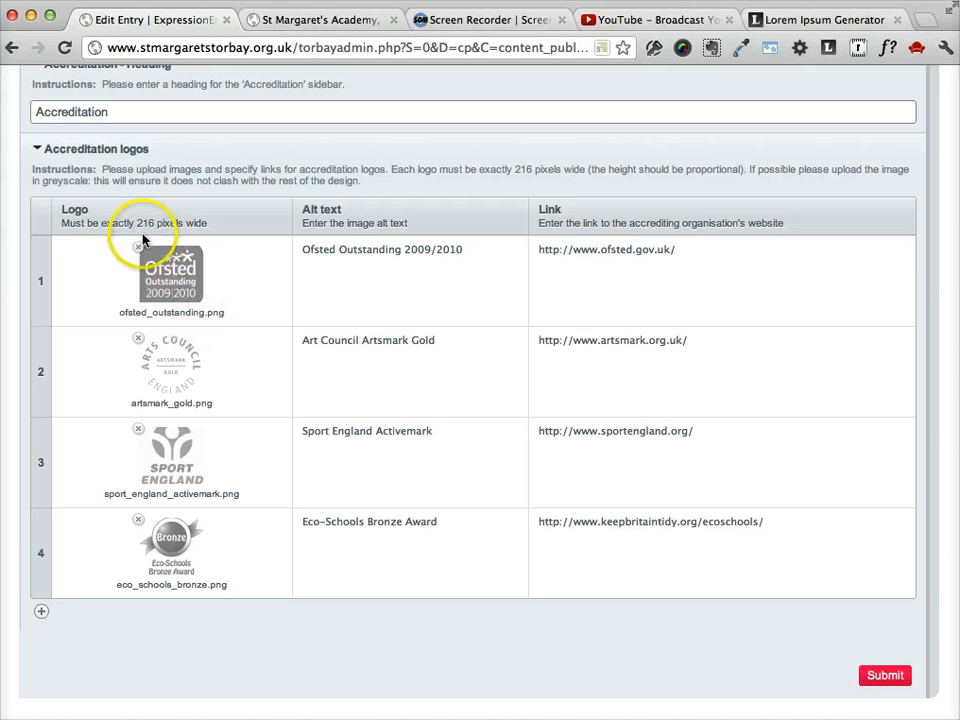
mouse_move(178, 236)
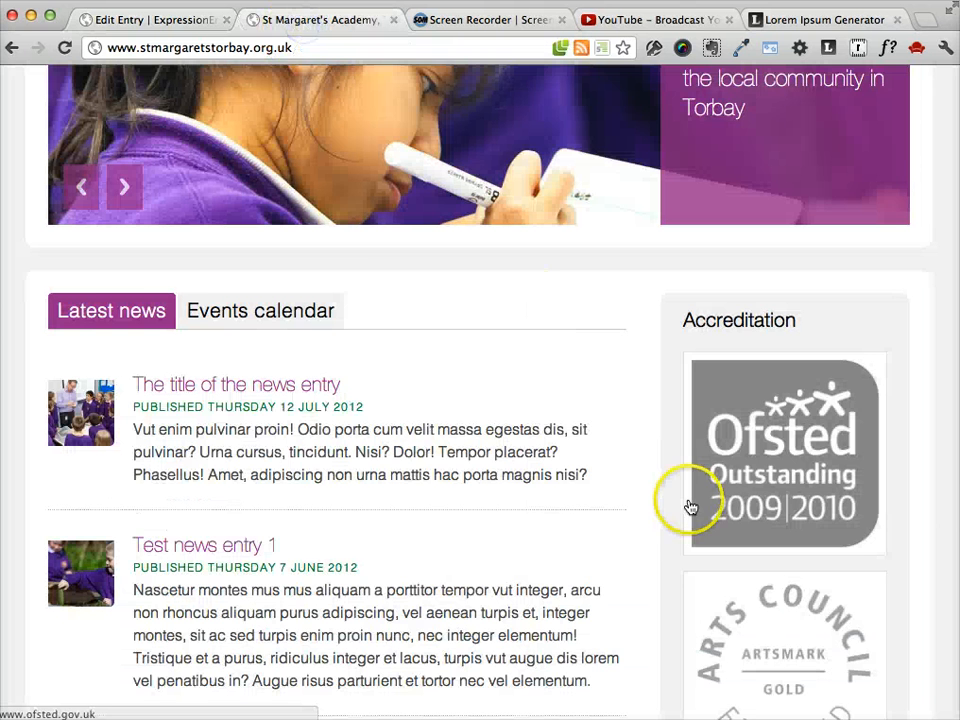
Scroll the Edit Entry accreditation table listing the Ofsted, Artsmark, Sport England and Eco-Schools logos
scroll("down", 3)
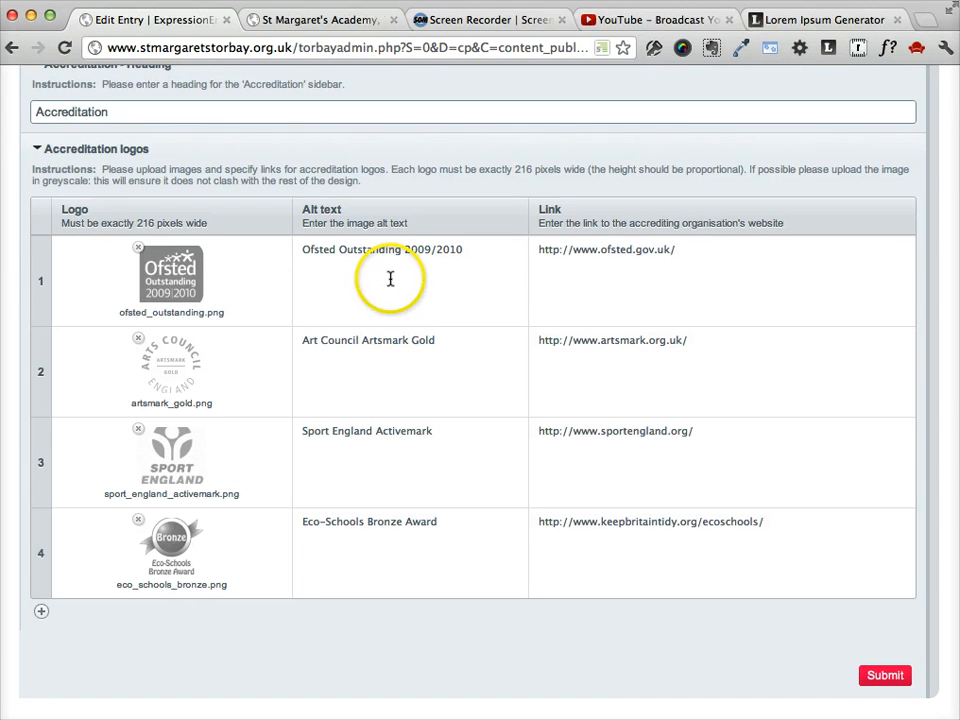
mouse_move(384, 280)
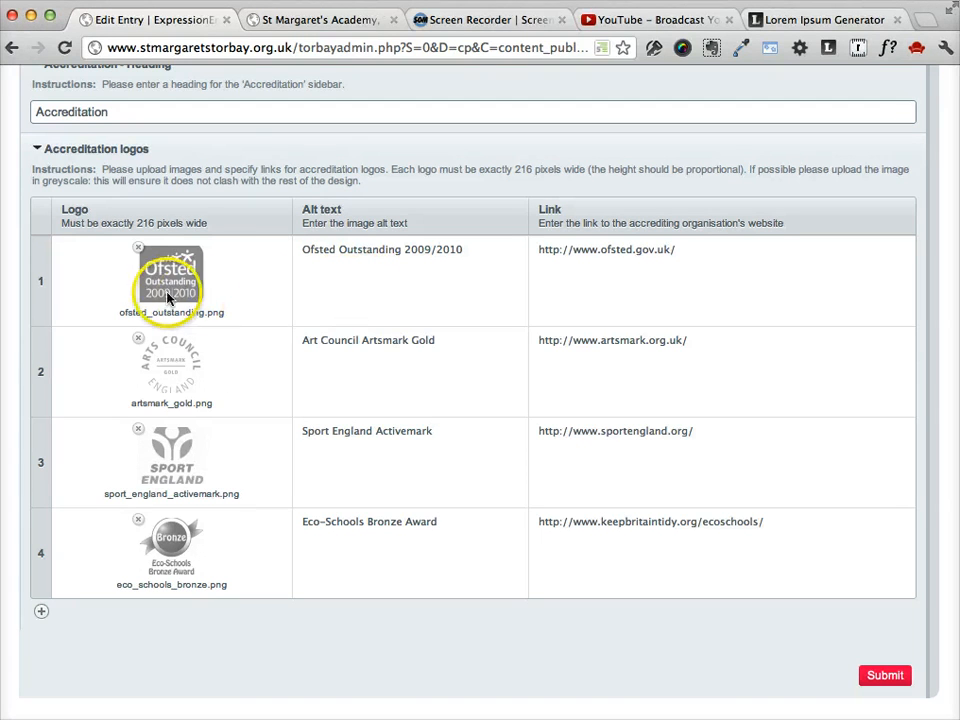
mouse_move(332, 272)
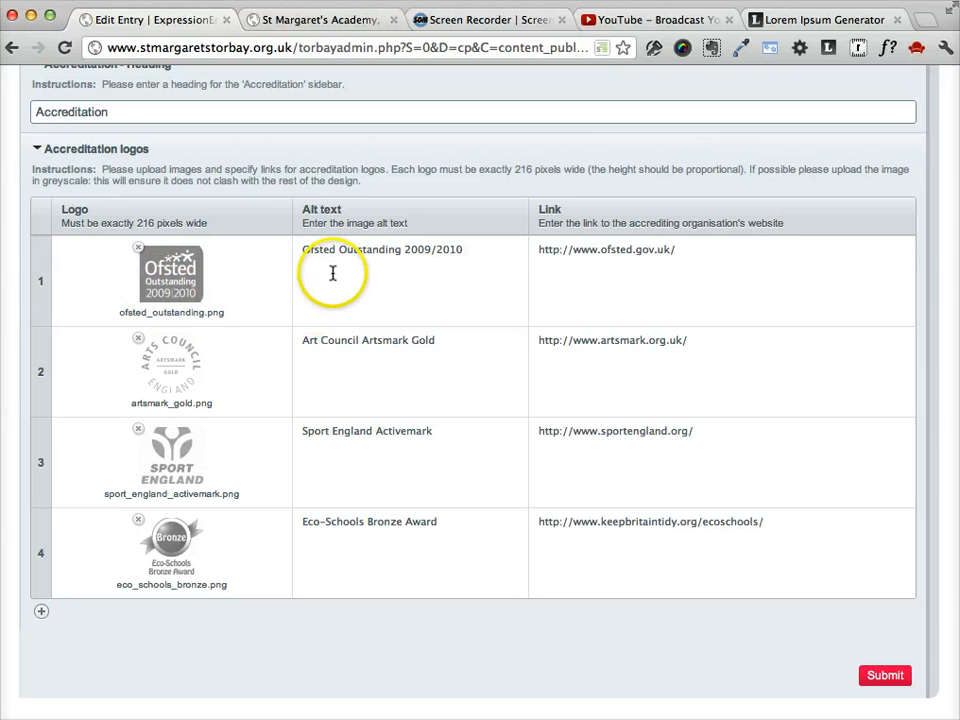
mouse_move(316, 250)
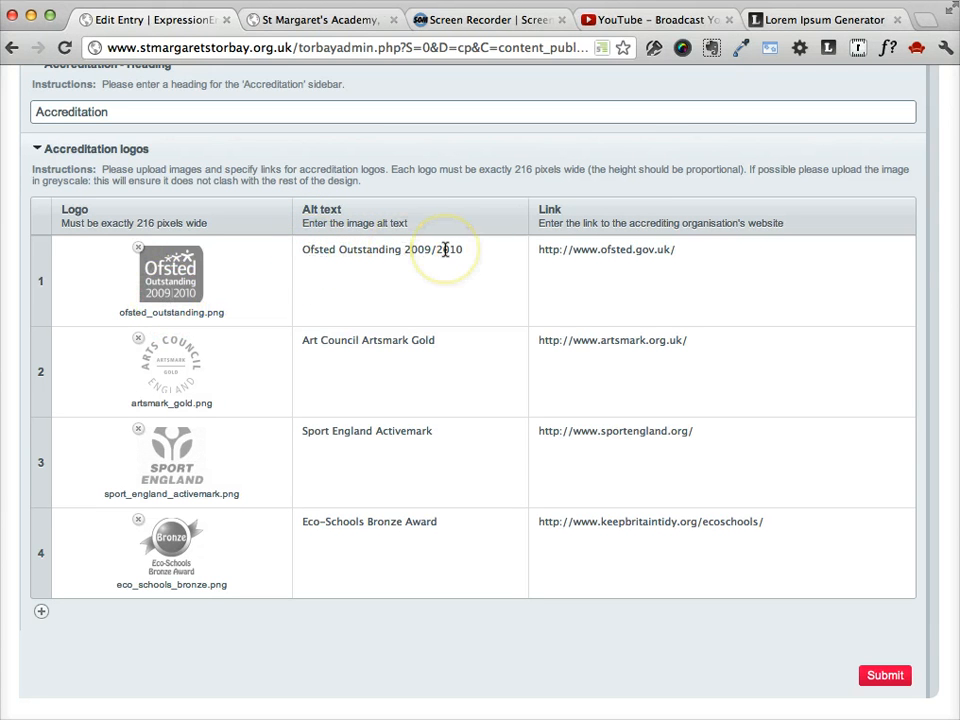
mouse_move(628, 262)
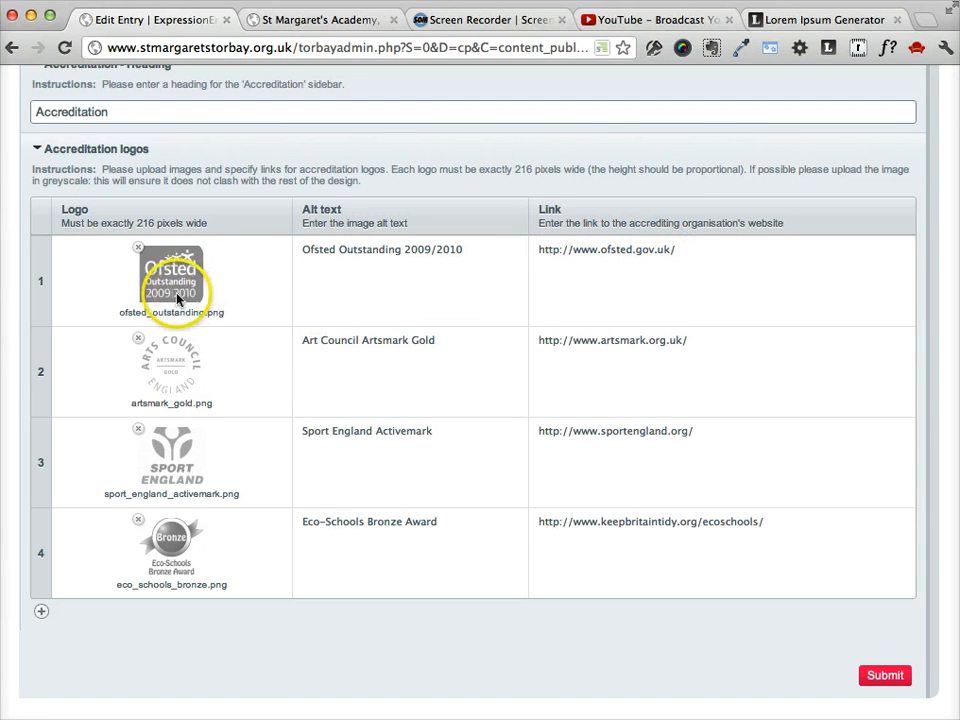
mouse_move(676, 280)
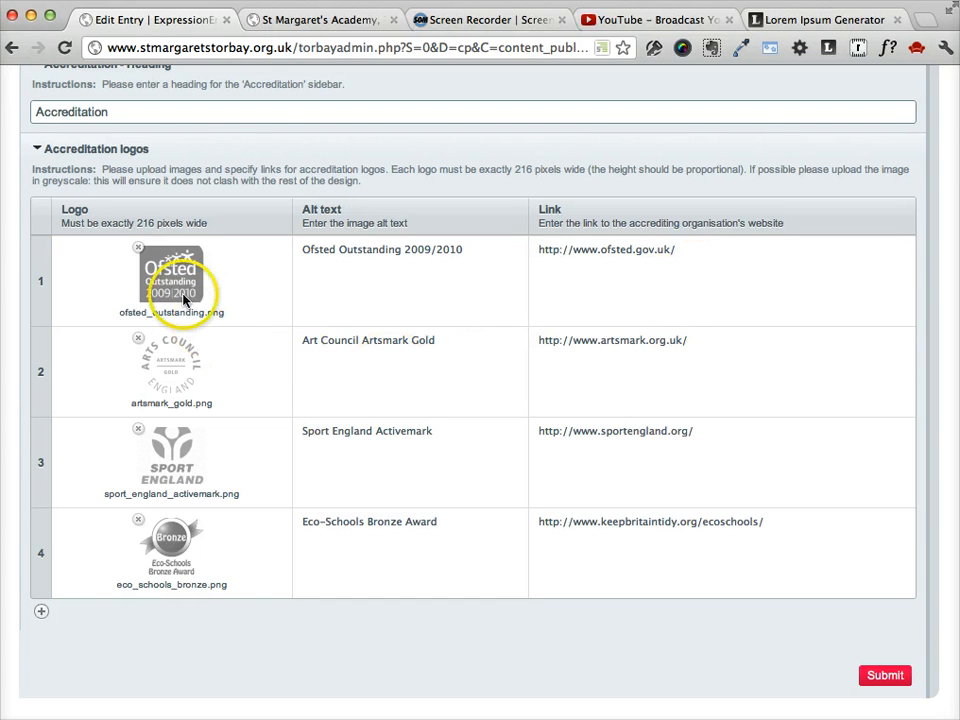
mouse_move(666, 298)
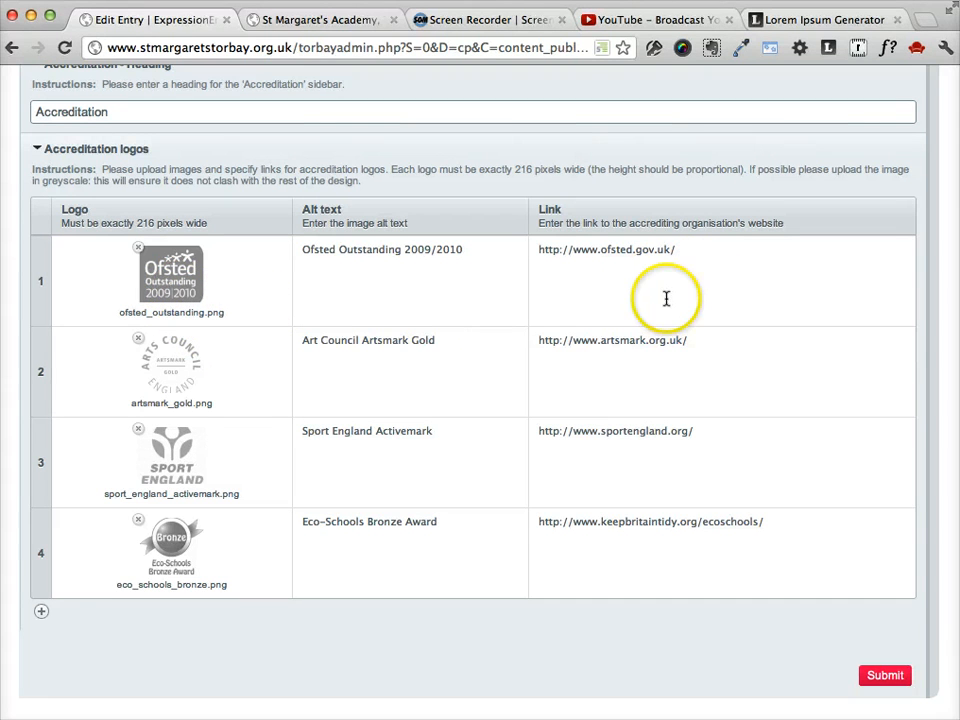
mouse_move(662, 292)
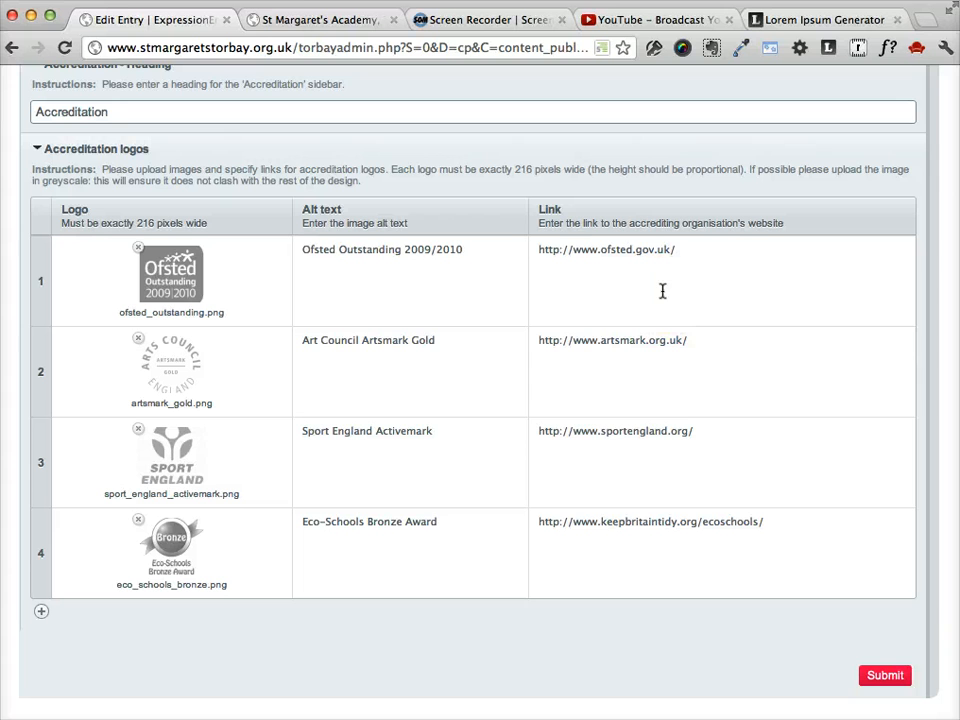
mouse_move(256, 320)
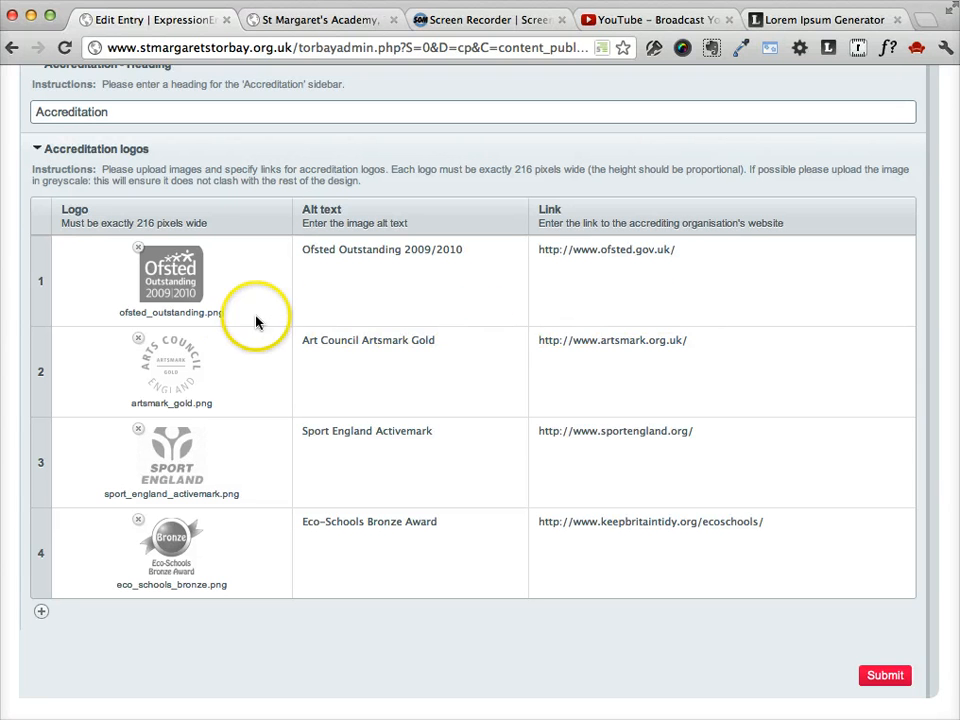
mouse_move(204, 324)
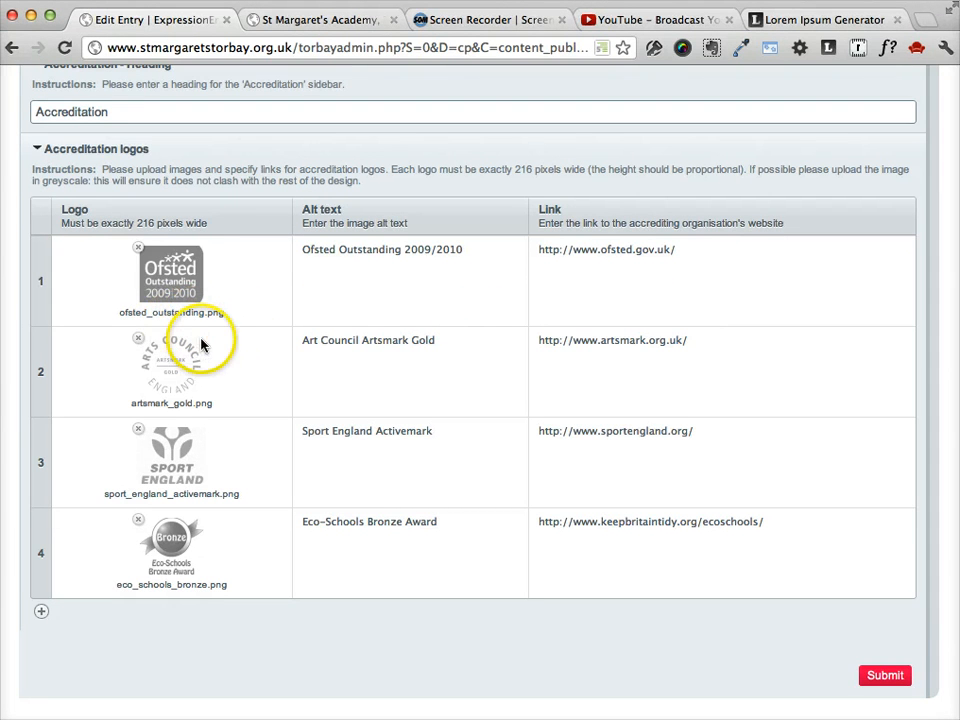
mouse_move(184, 348)
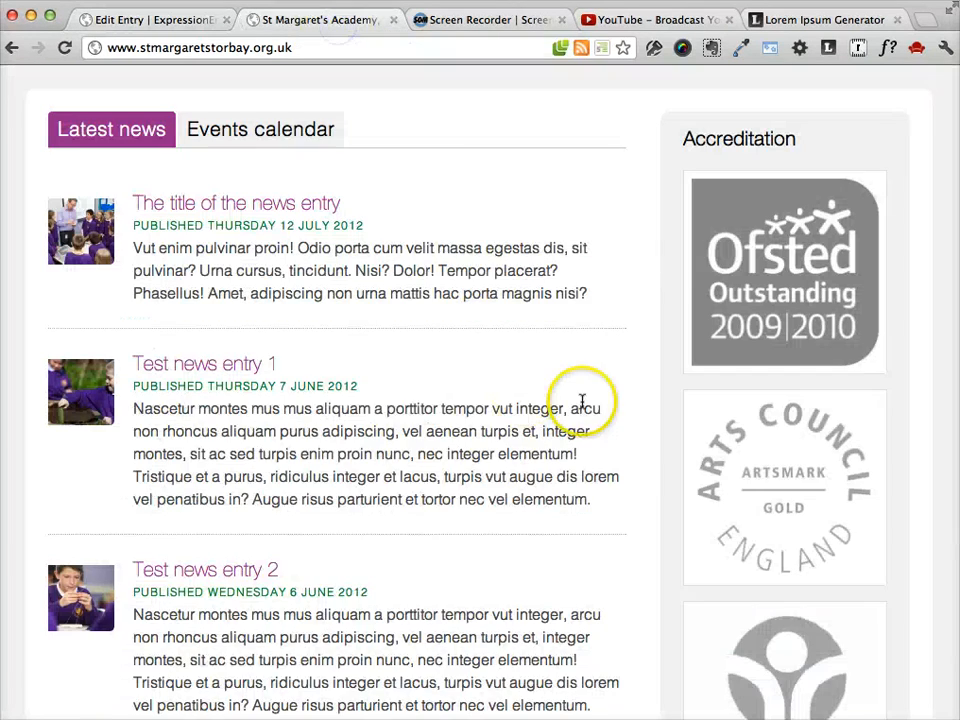
mouse_move(776, 372)
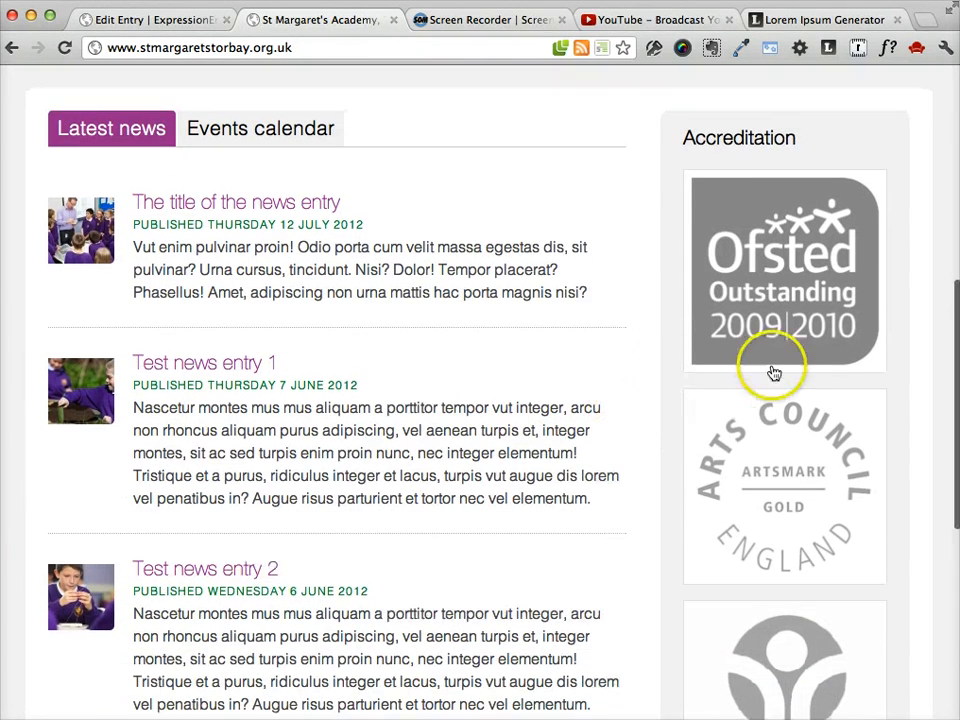
Scroll the live home page to review each accreditation logo and its link before returning to Edit Entry
scroll("down", 3)
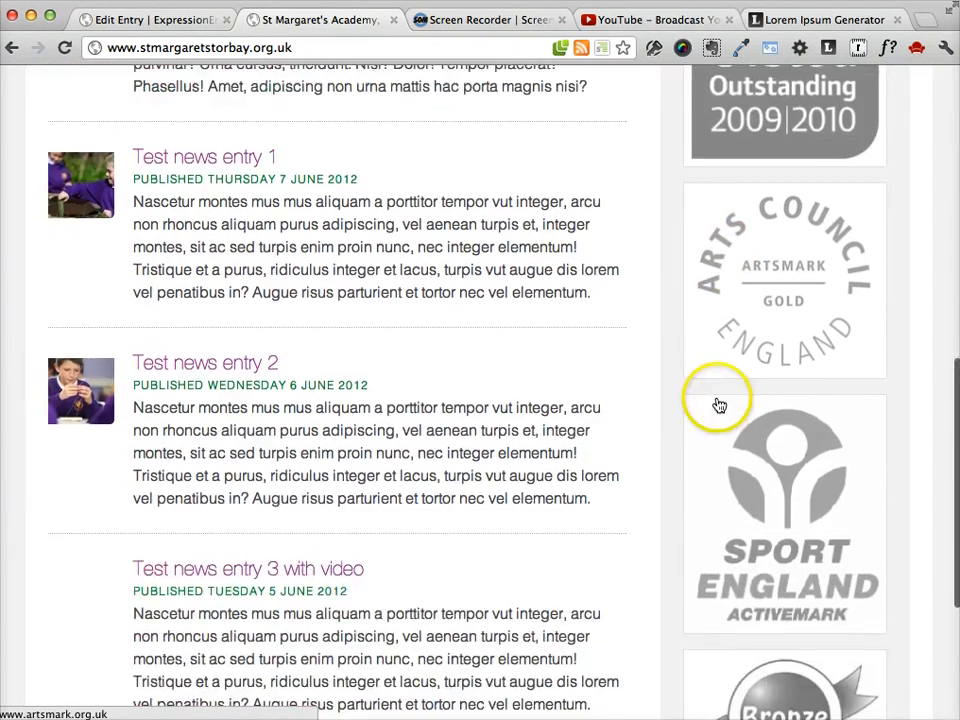
scroll("up", 3)
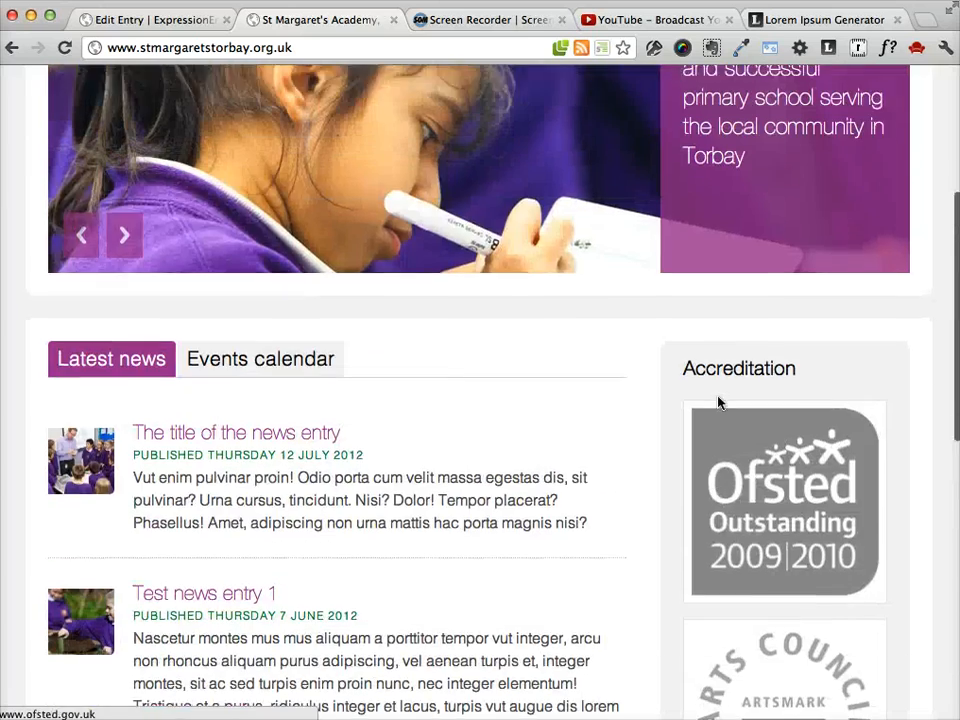
scroll("up", 3)
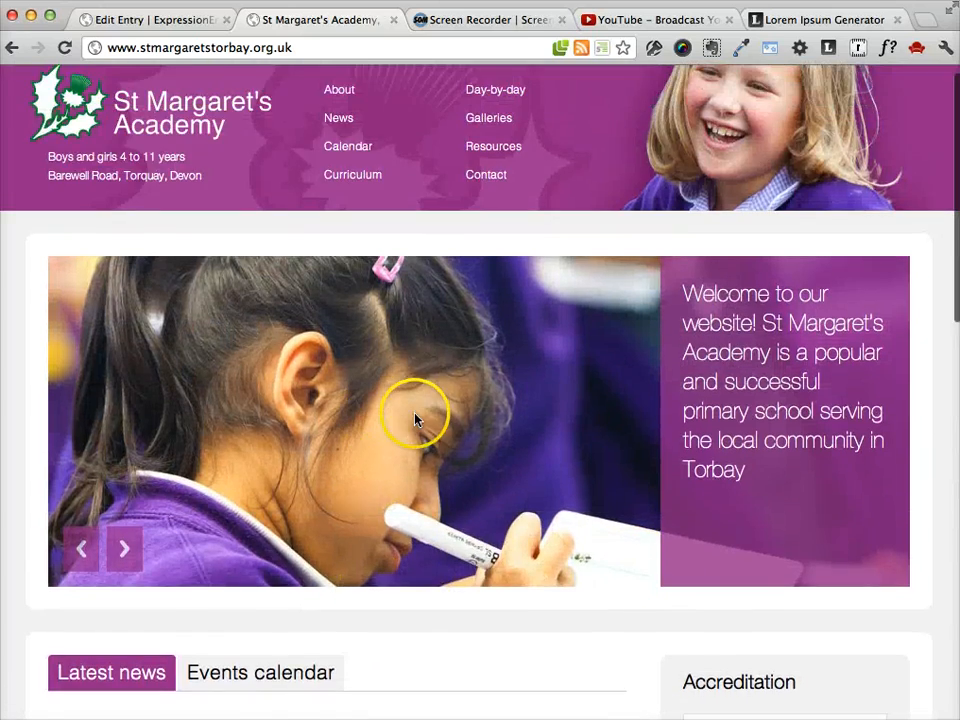
scroll("down", 3)
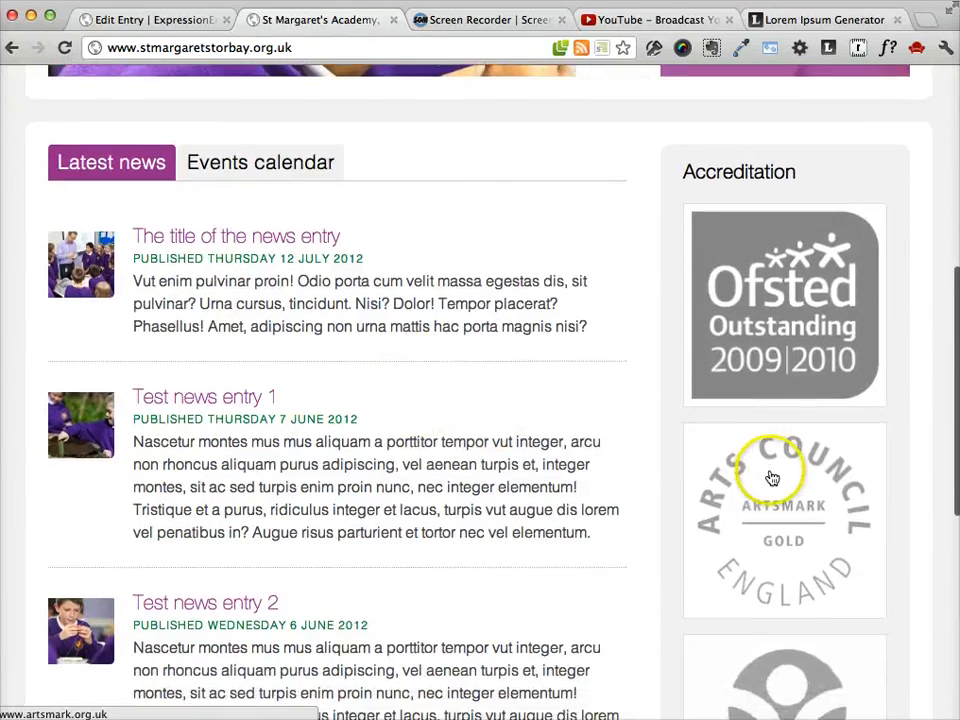
scroll("down", 3)
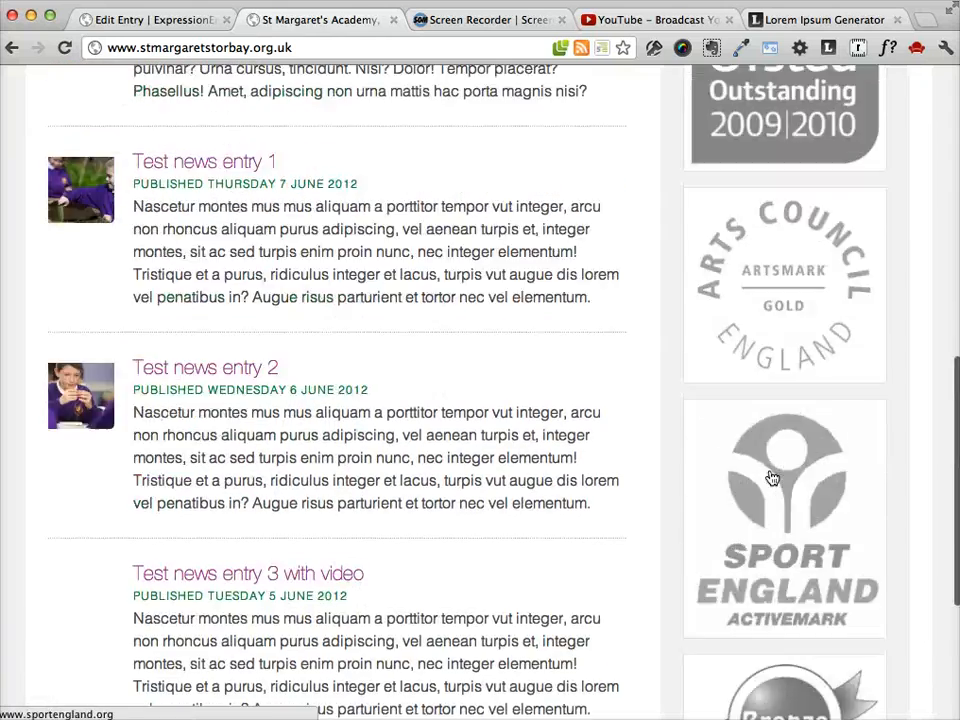
scroll("up", 3)
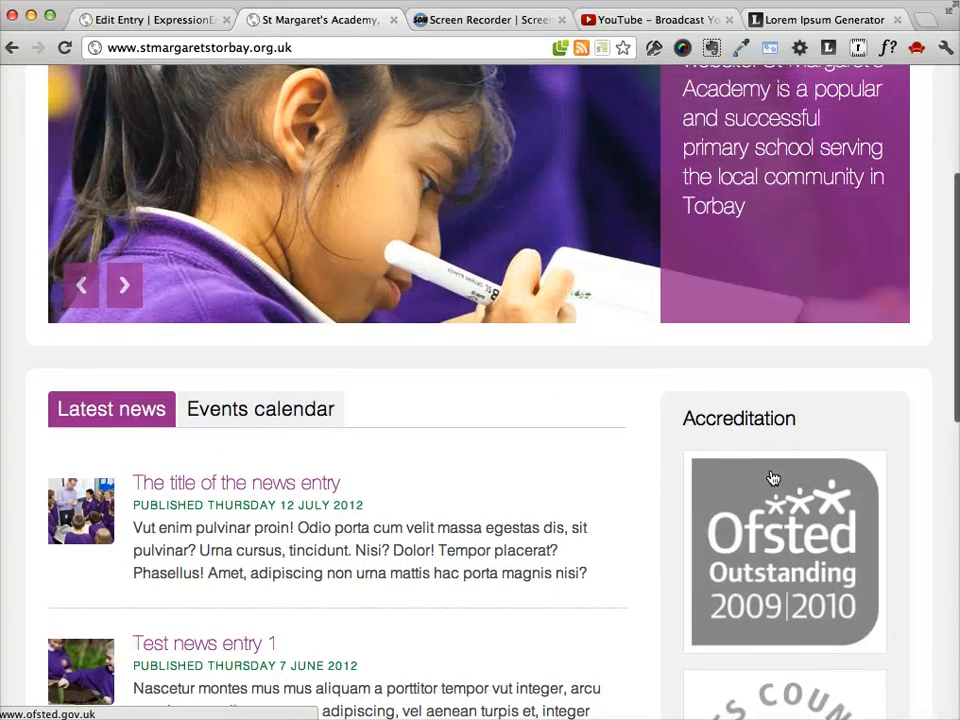
scroll("down", 3)
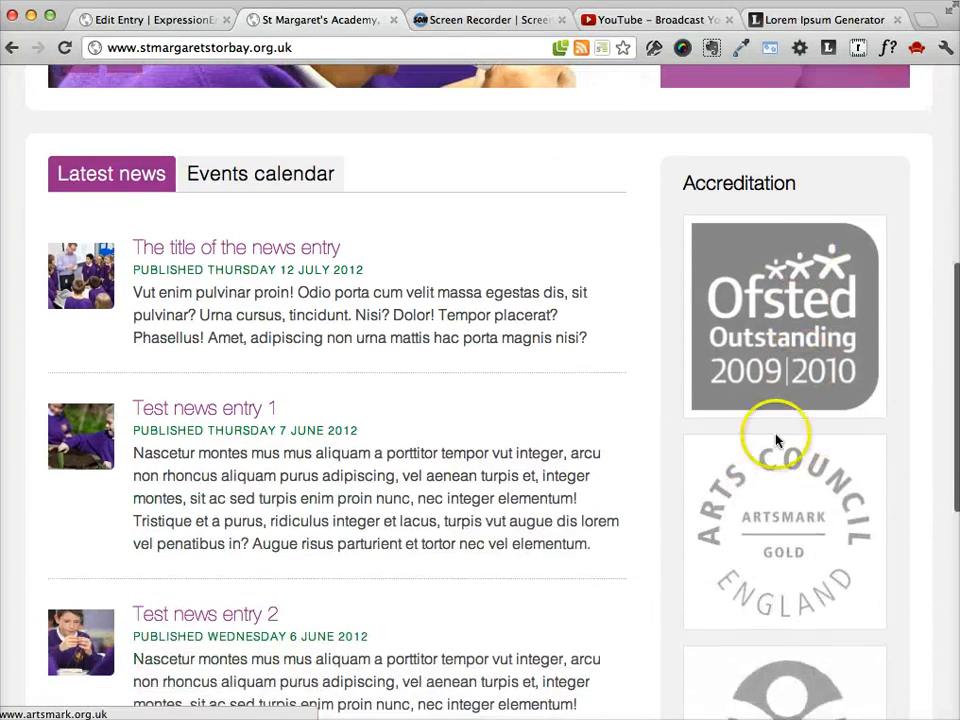
scroll("down", 3)
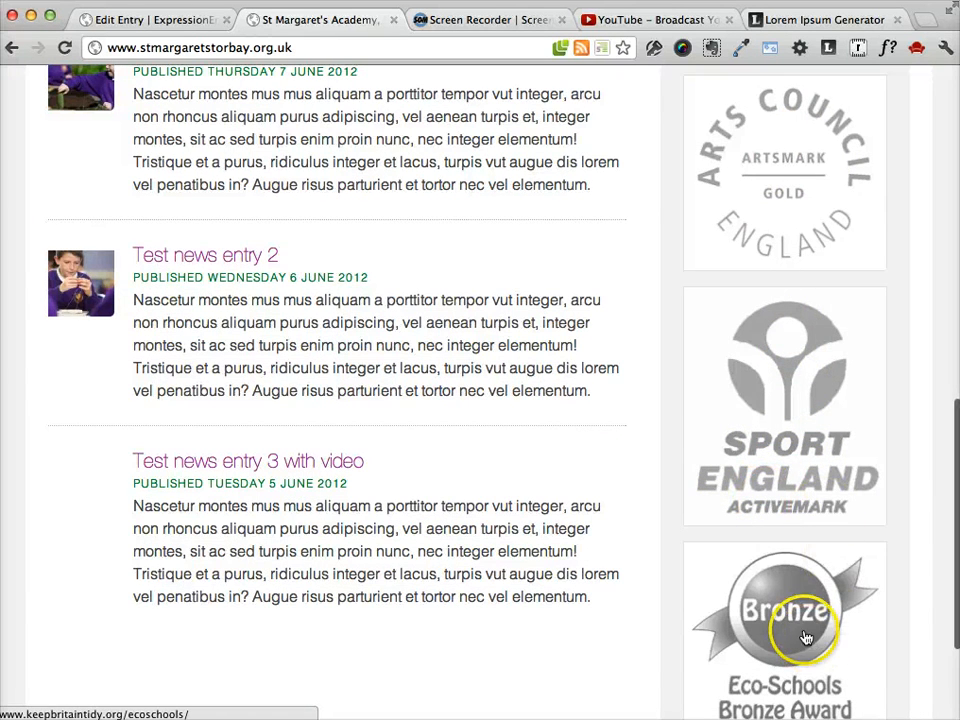
scroll("up", 3)
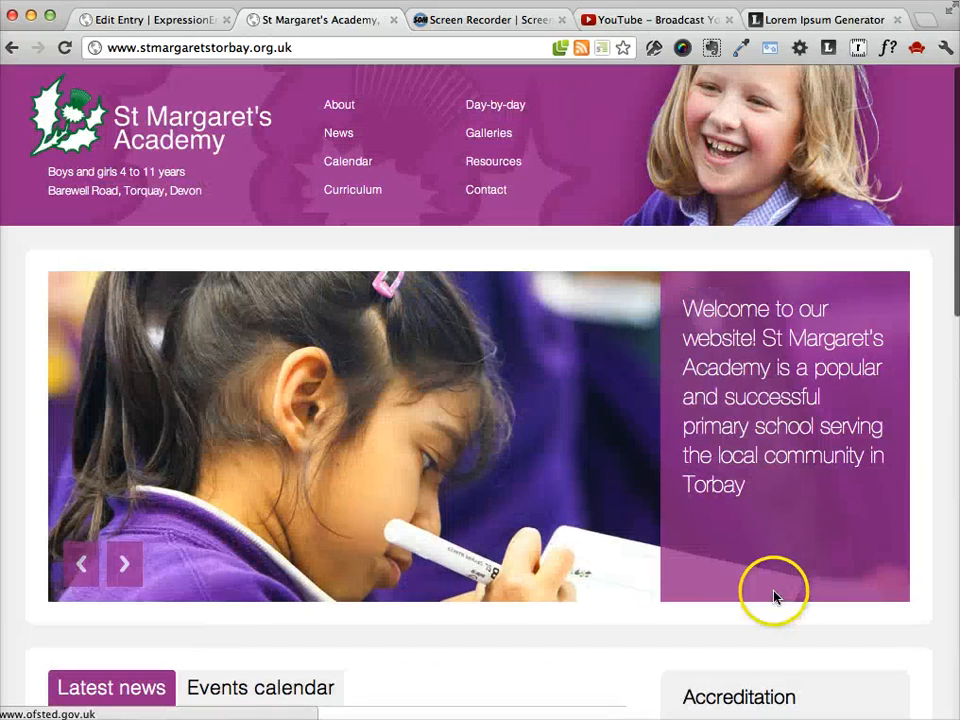
mouse_move(420, 570)
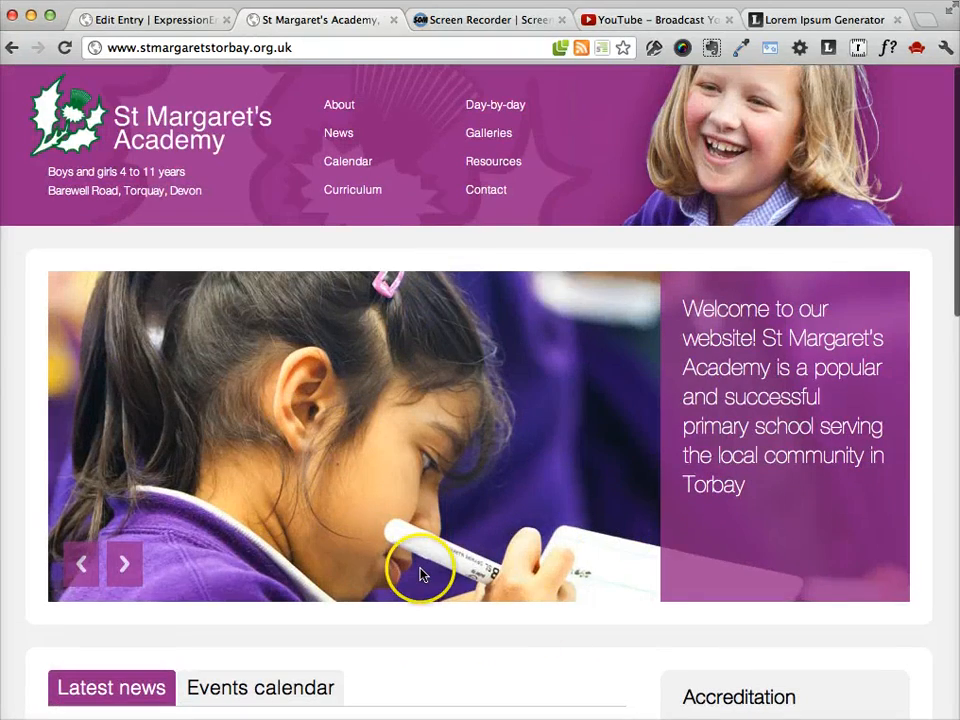
scroll("down", 3)
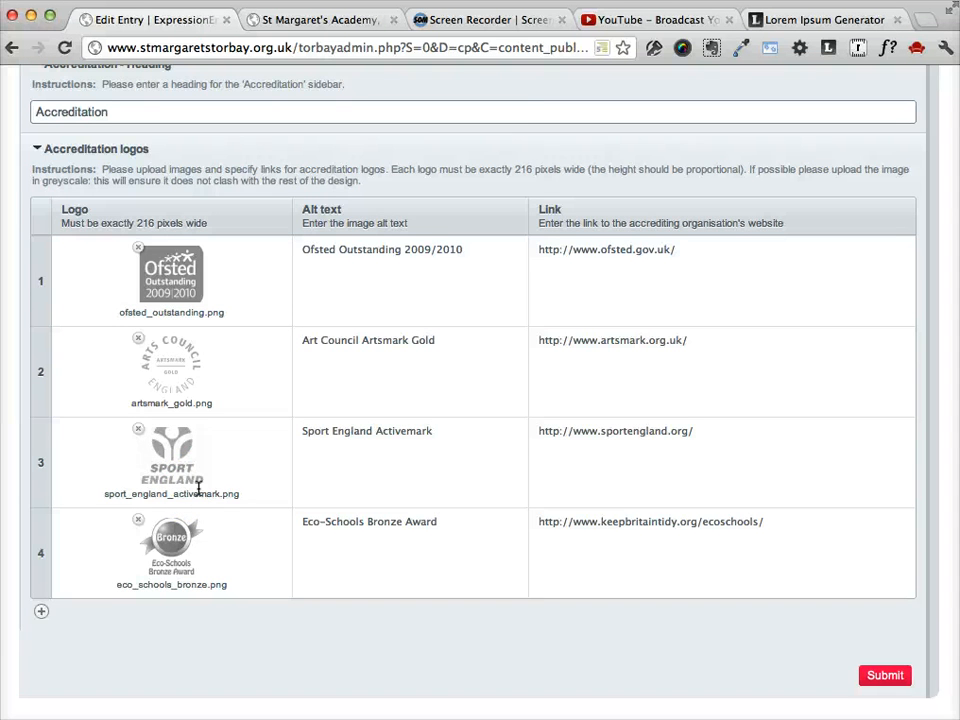
scroll("up", 3)
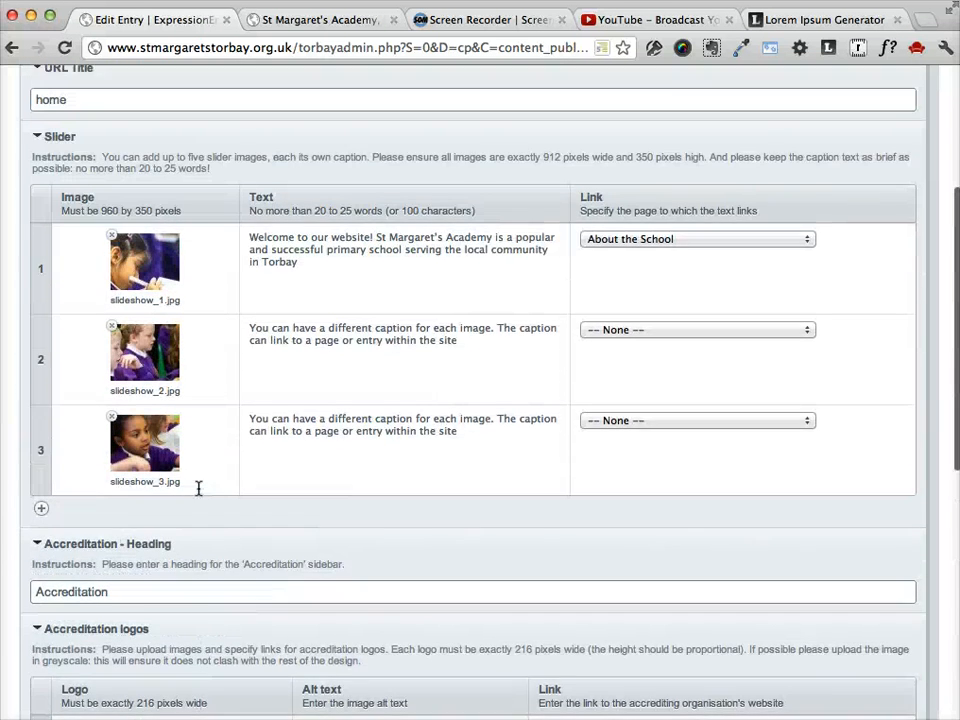
scroll("up", 3)
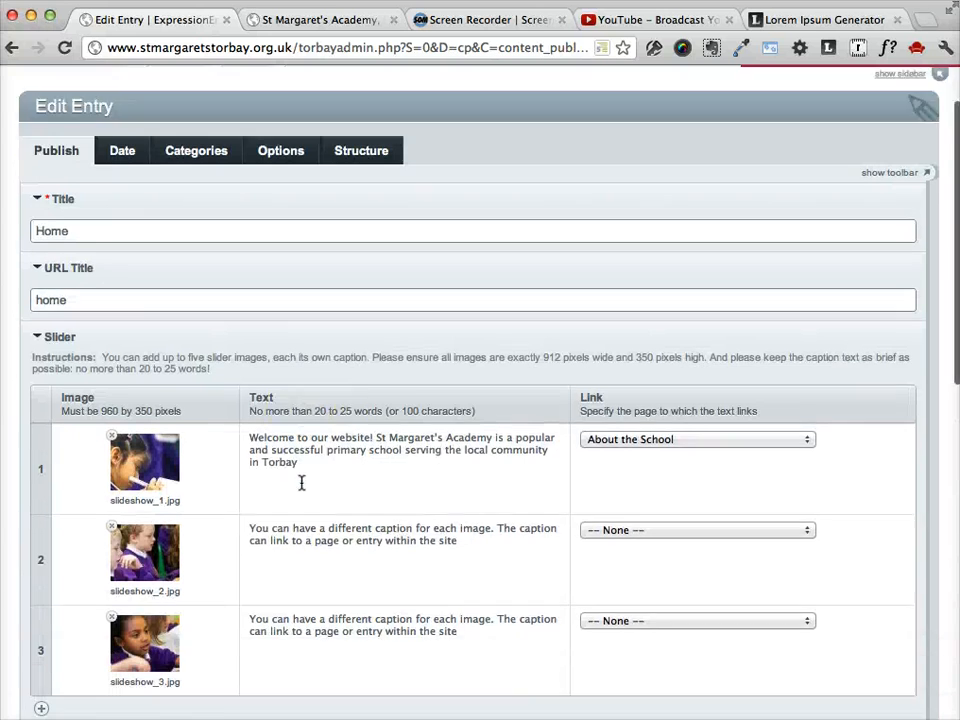